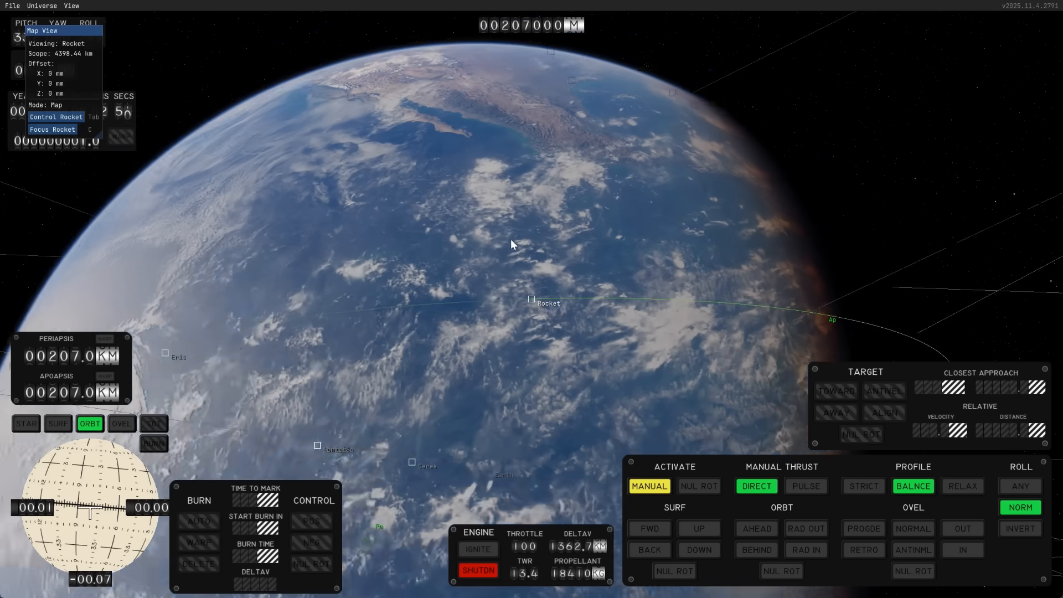
Zoom out in the map, then return to the rocket's flight camera in 207 km orbit.
scroll("down", 3)
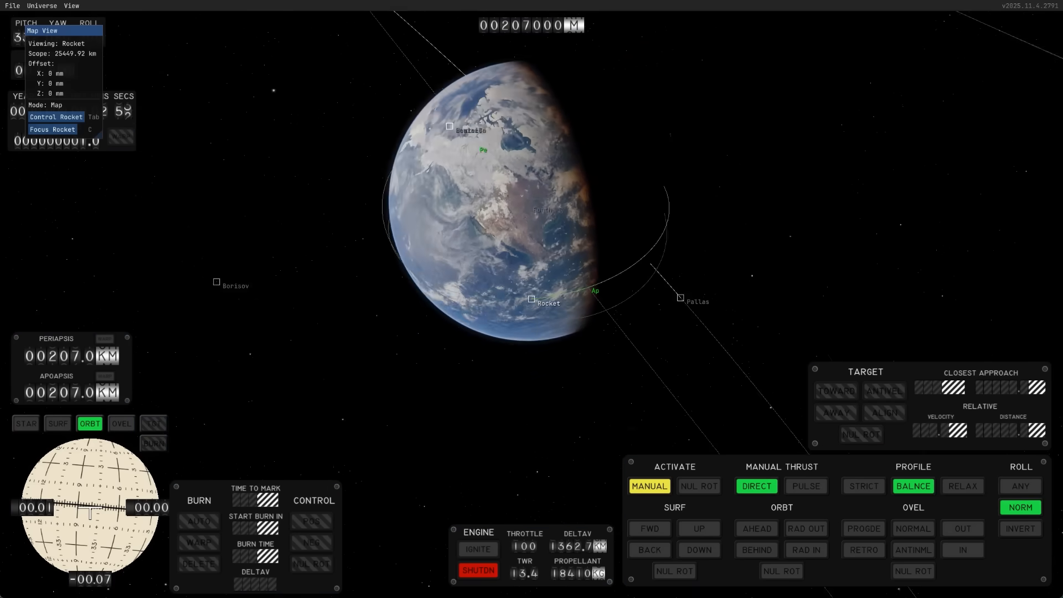
scroll("down", 3)
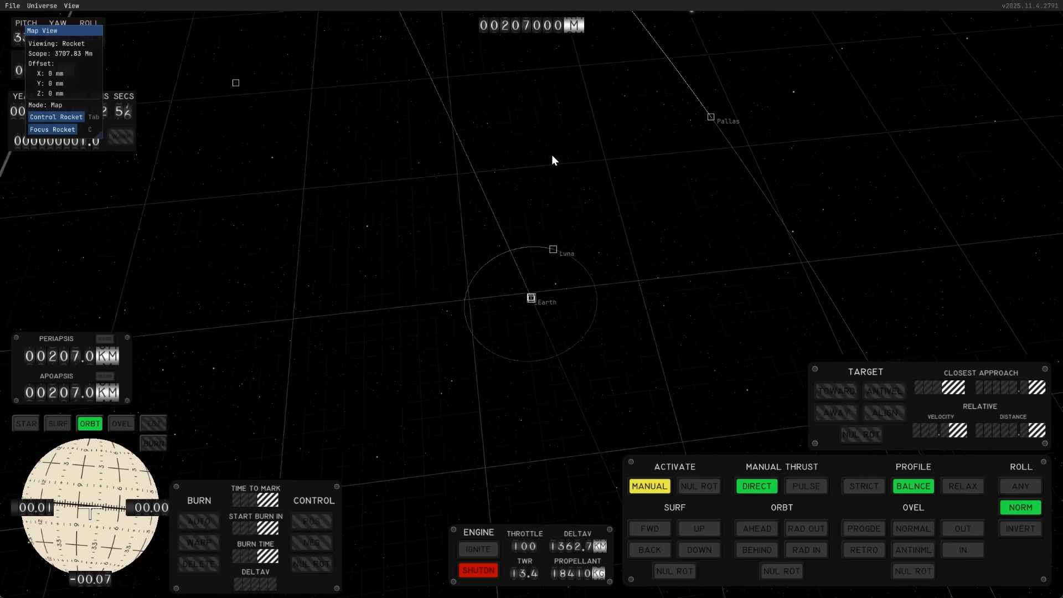
scroll("down", 3)
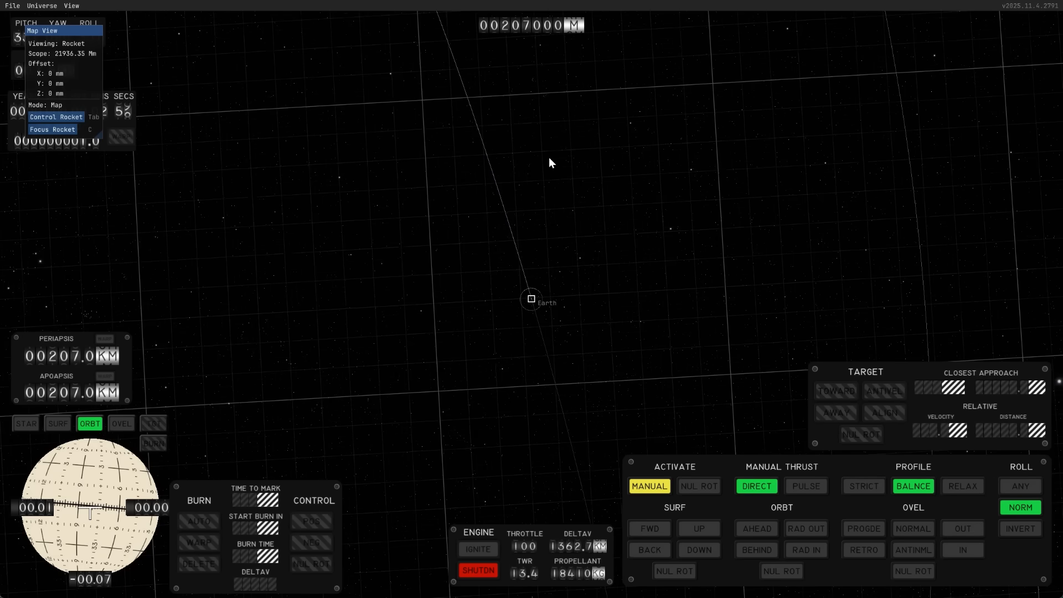
scroll("down", 3)
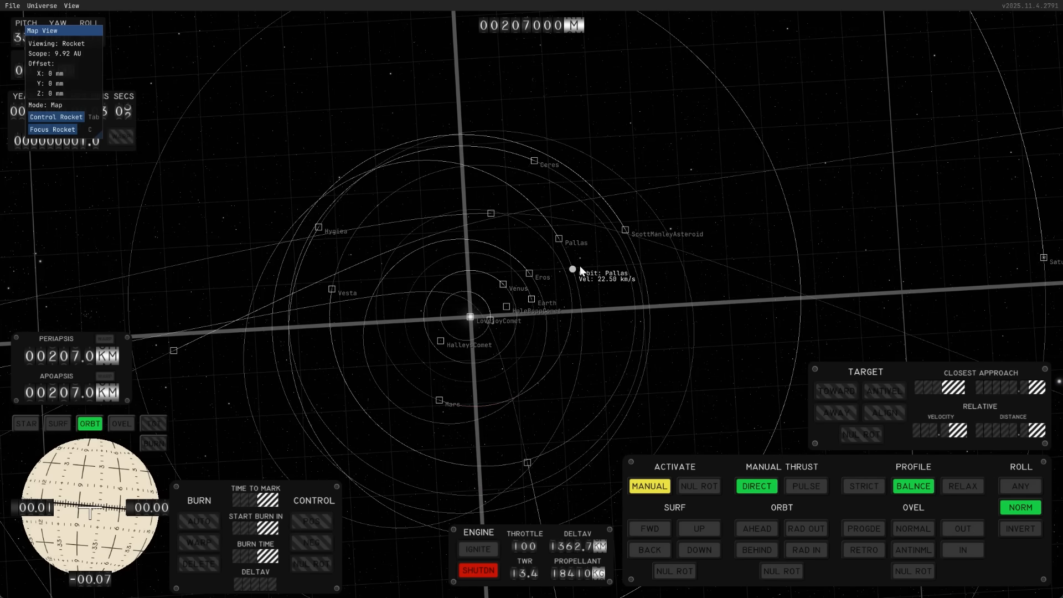
scroll("down", 3)
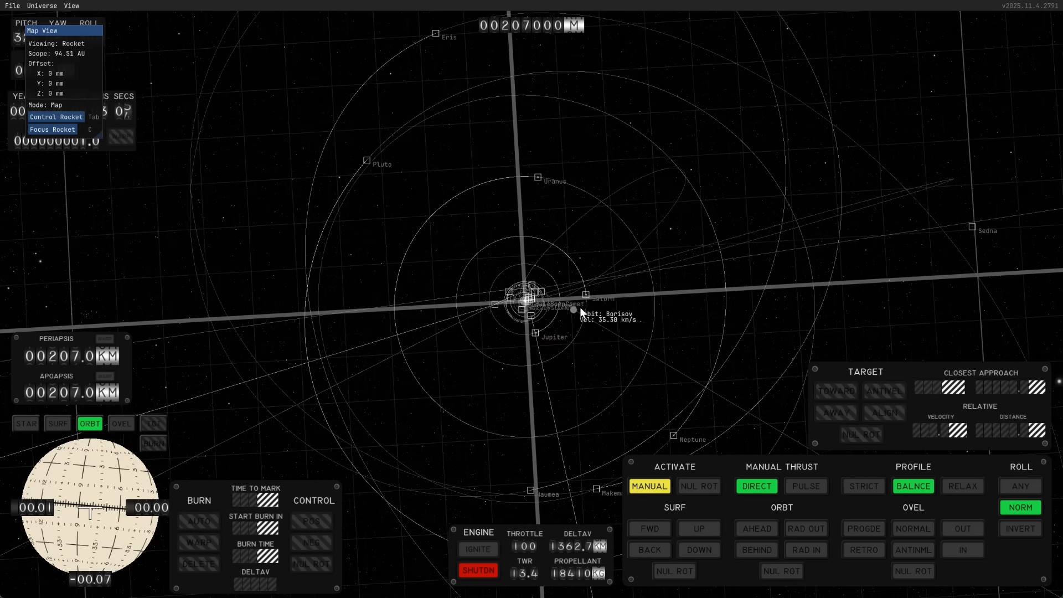
scroll("down", 3)
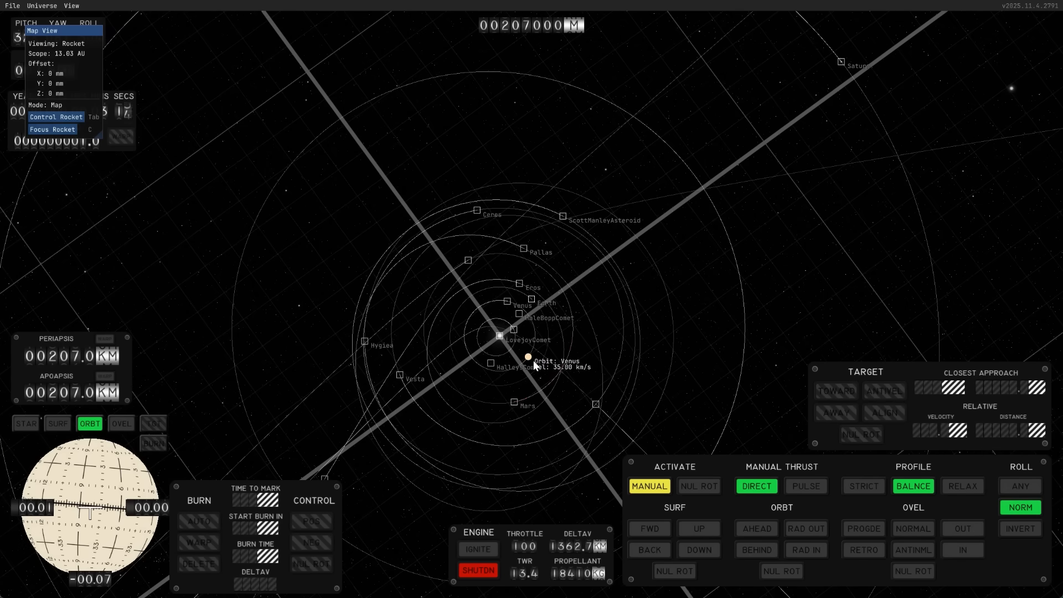
scroll("down", 3)
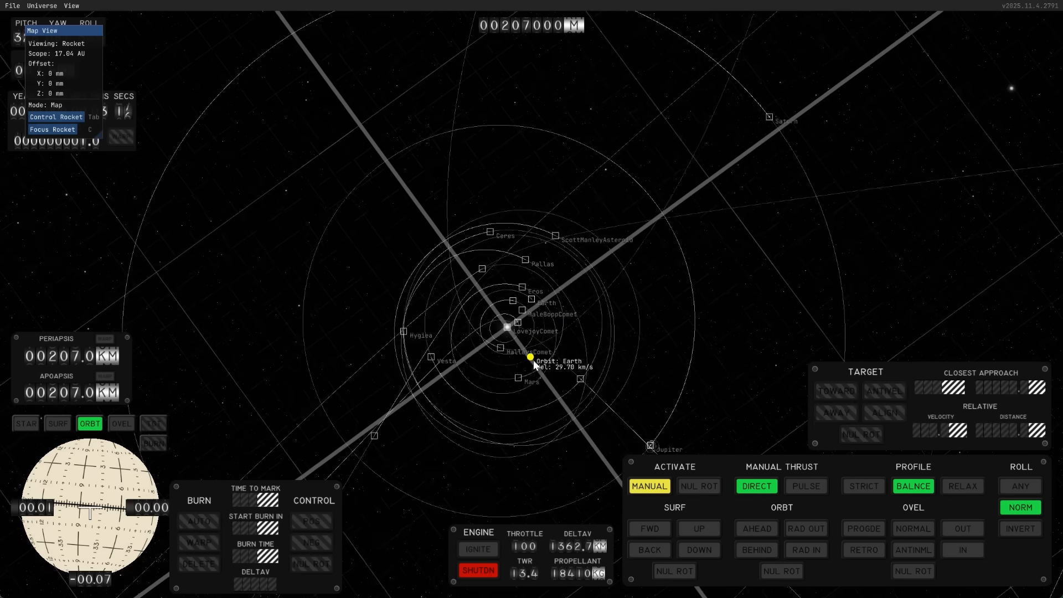
scroll("down", 3)
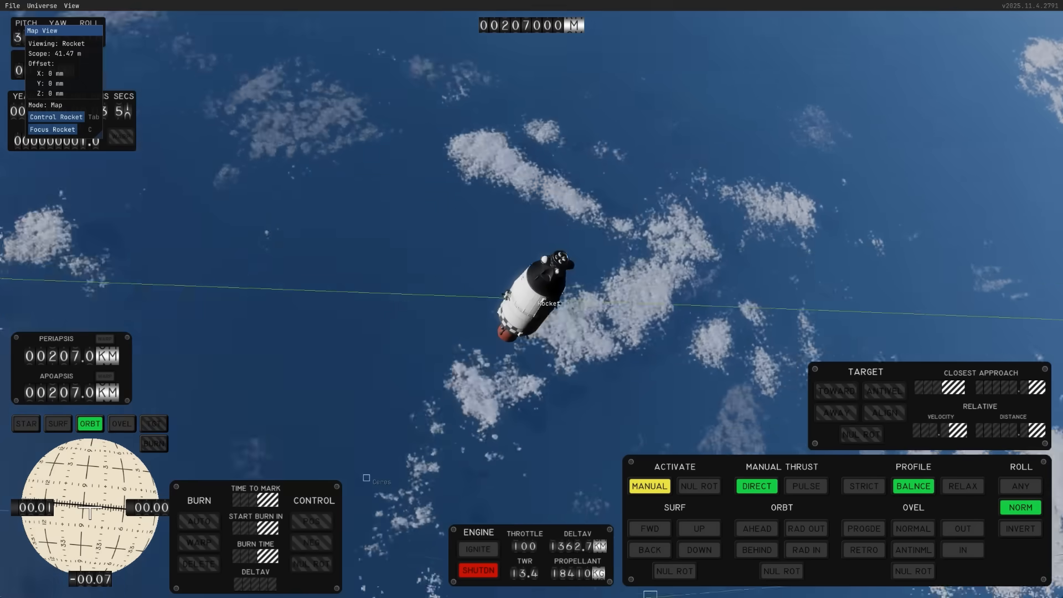
left_click(51, 131)
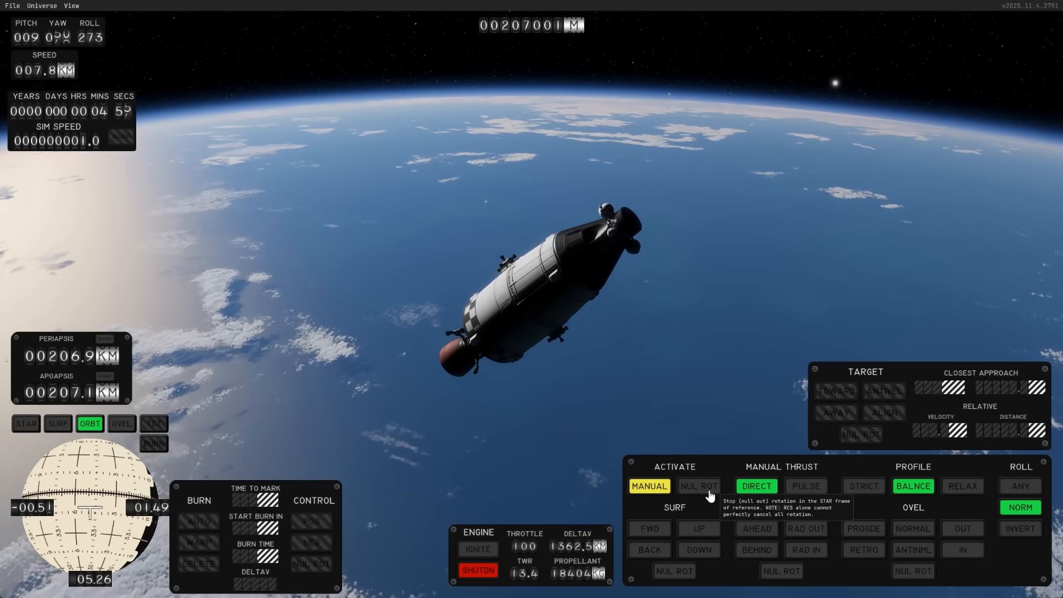
Stop the rocket's rotation with NUL ROT.
left_click(698, 486)
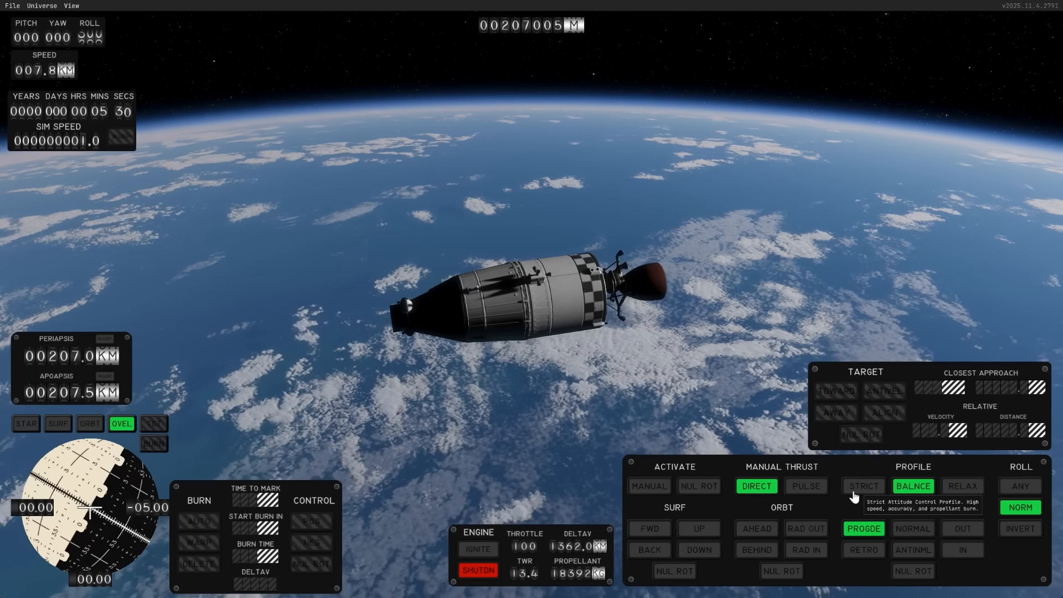
left_click(862, 486)
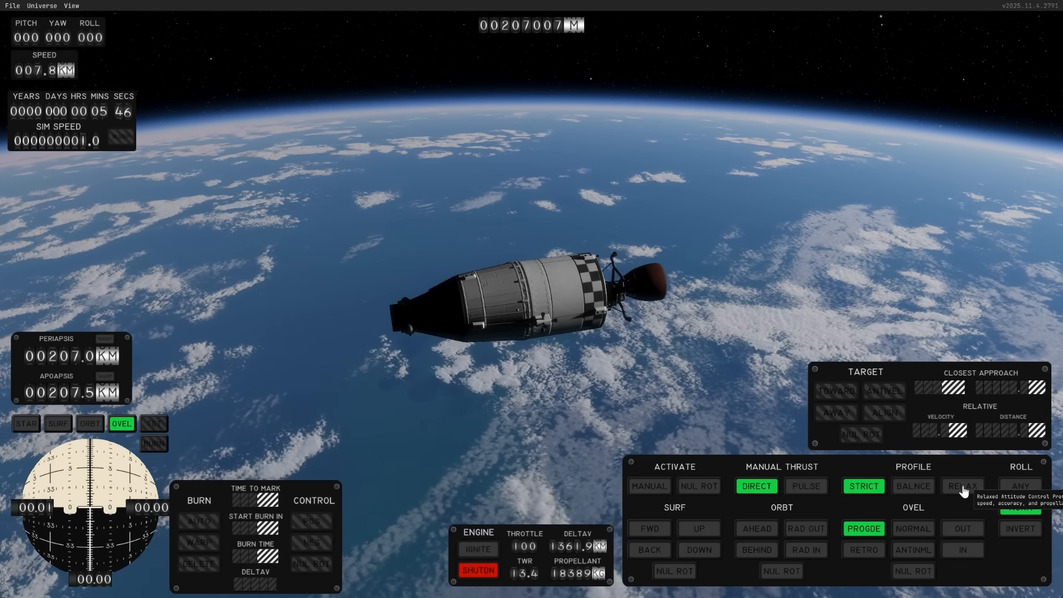
left_click(912, 486)
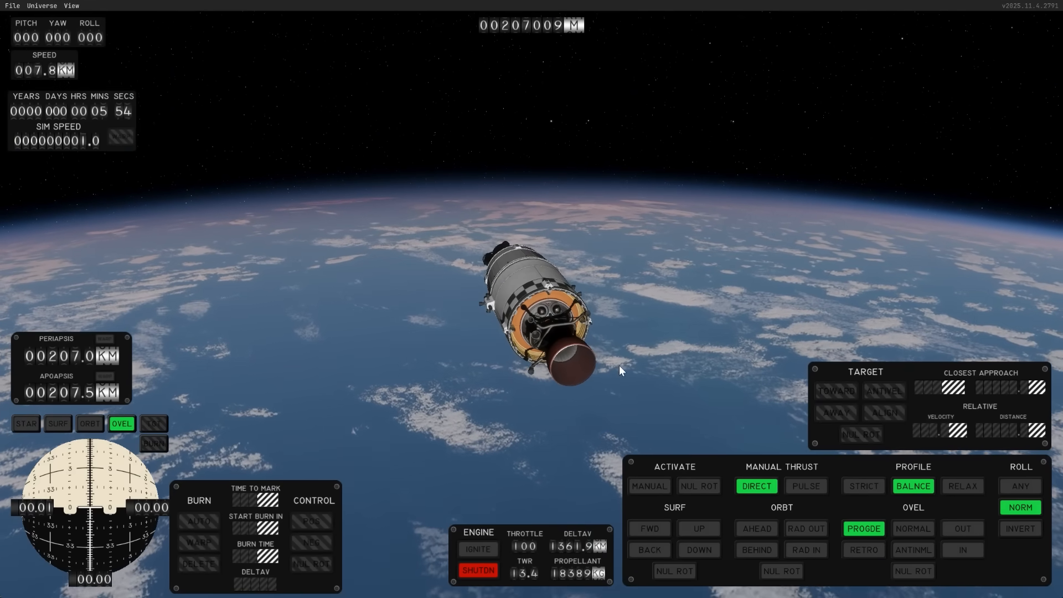
mouse_move(478, 548)
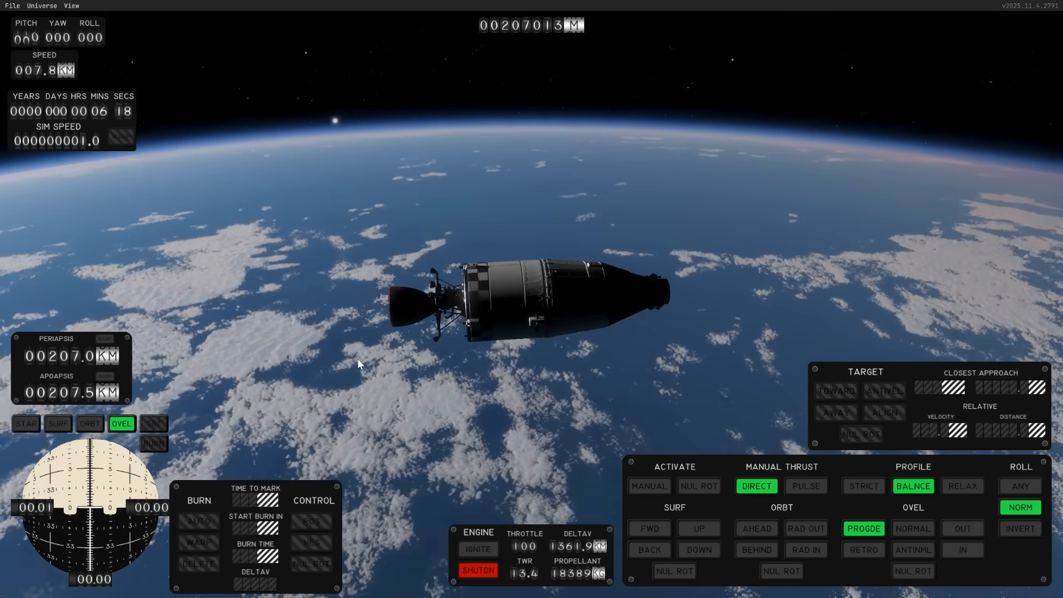
Fire the engine prograde until apoapsis reaches about 2,918 km.
left_click(477, 549)
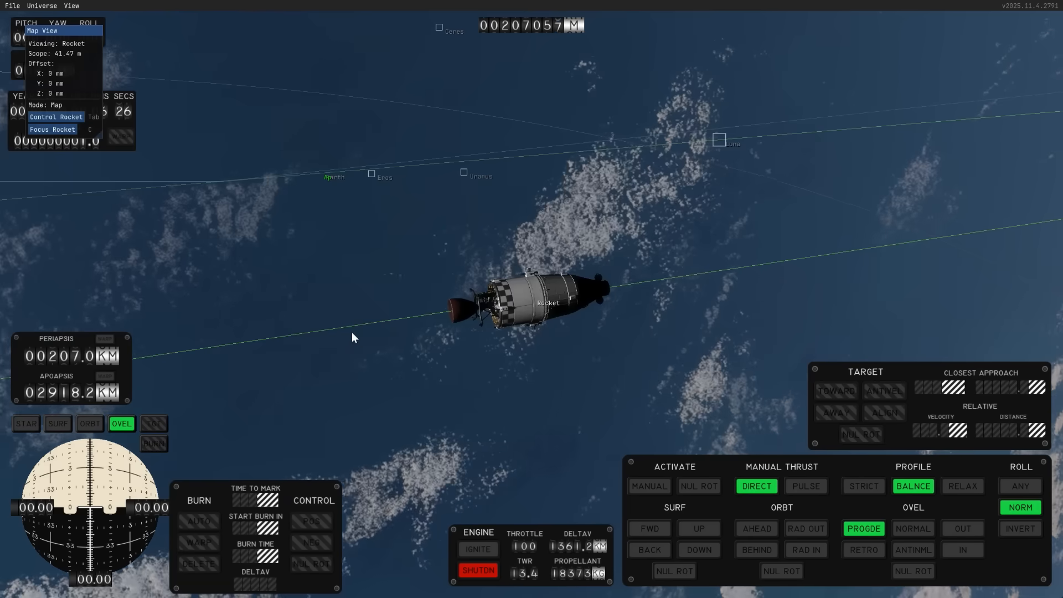
scroll("down", 3)
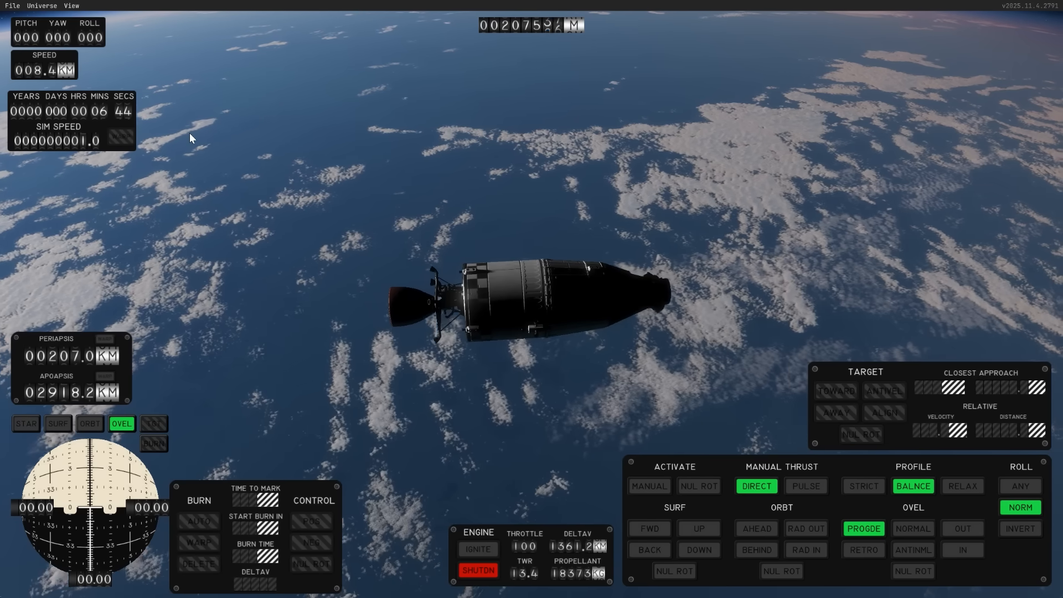
Plan a Hohmann transfer to Luna in the transfer planner and preview the encounter.
left_click(71, 5)
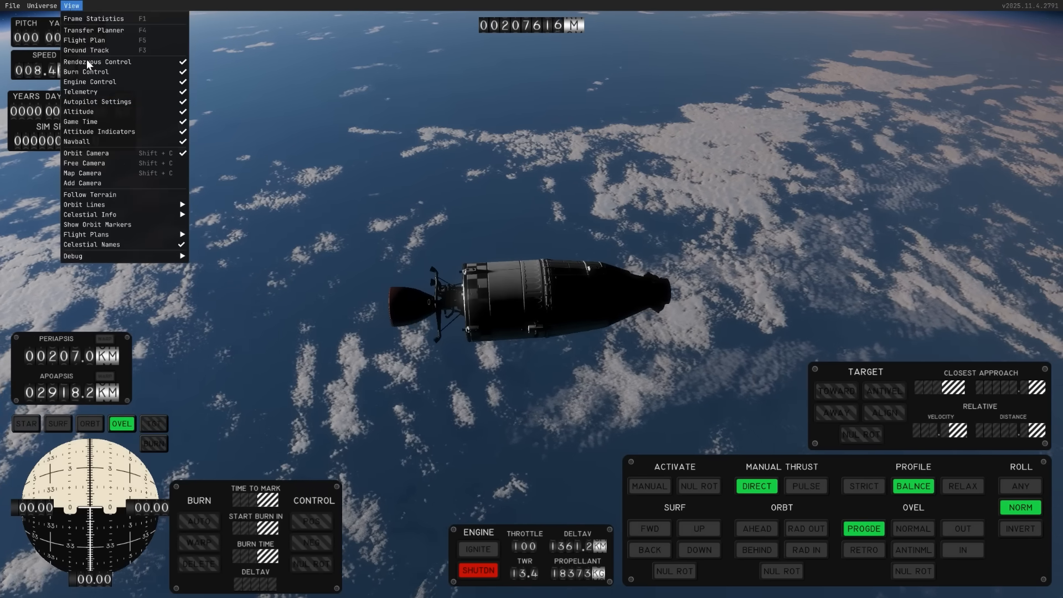
mouse_move(93, 30)
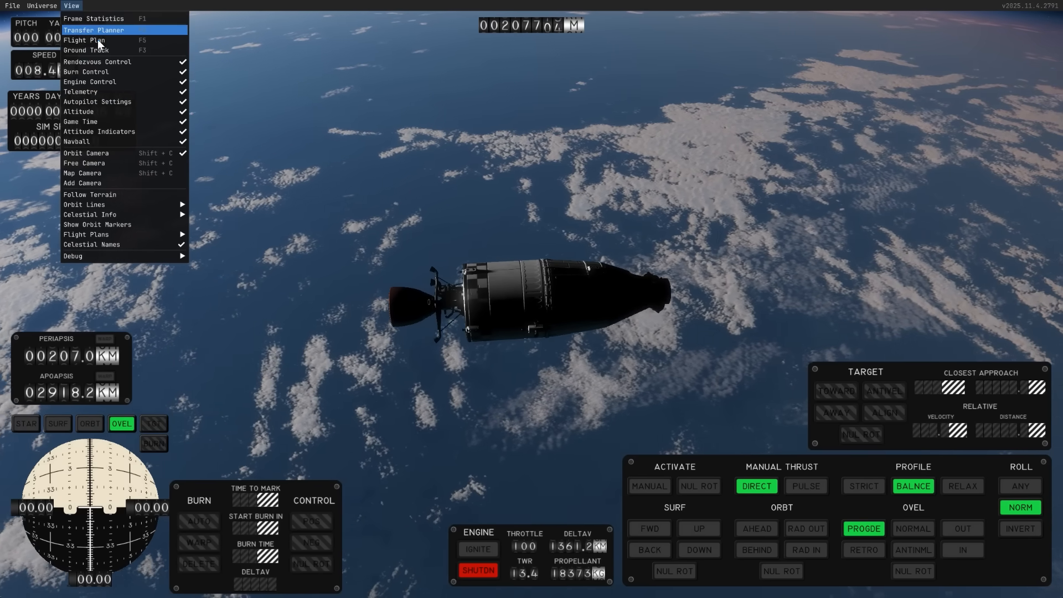
left_click(93, 30)
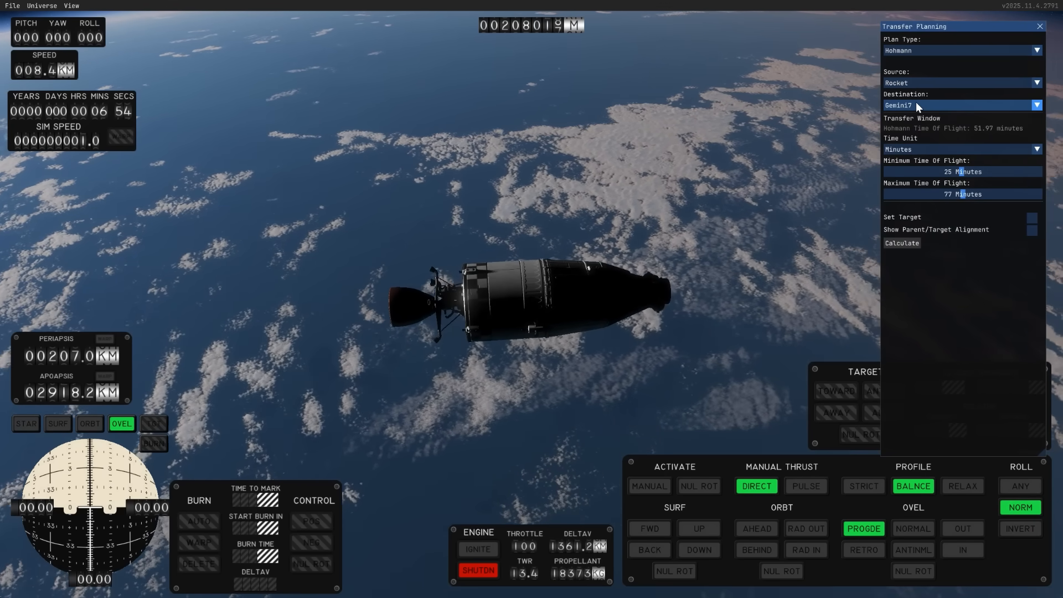
left_click(961, 105)
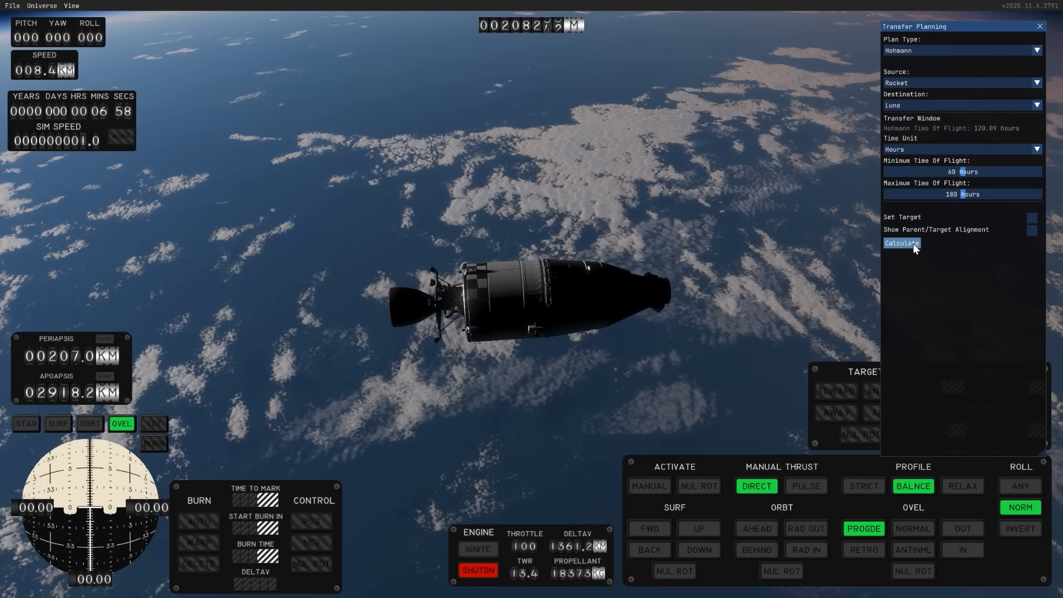
left_click(902, 242)
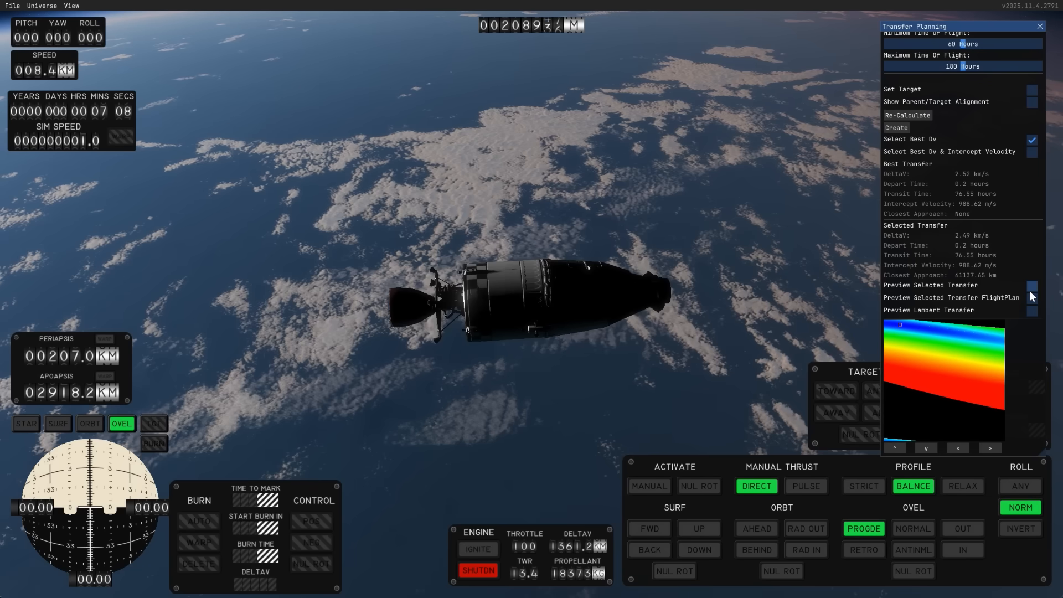
left_click(895, 127)
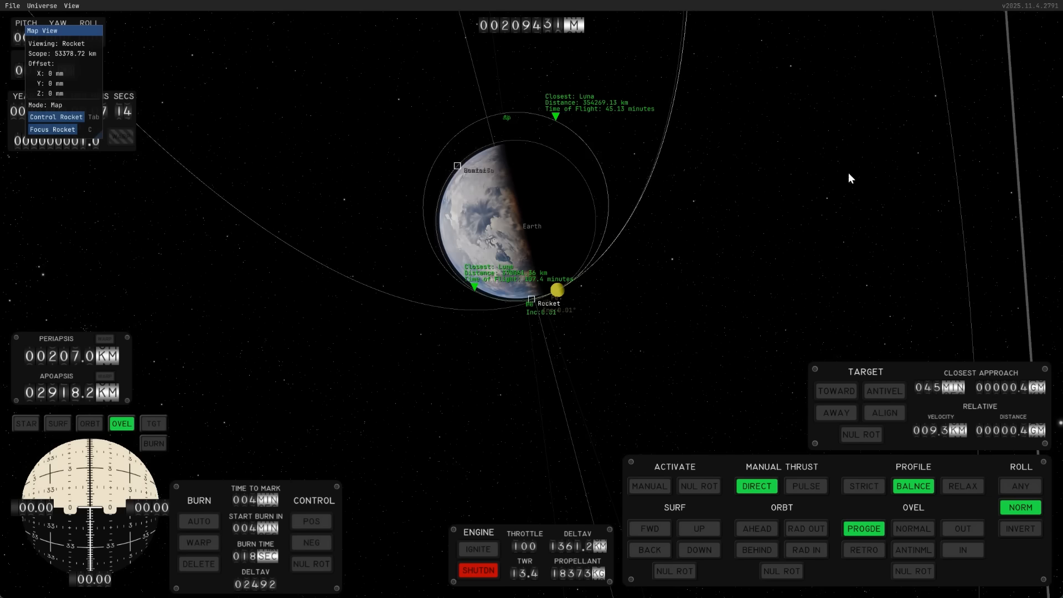
scroll("down", 3)
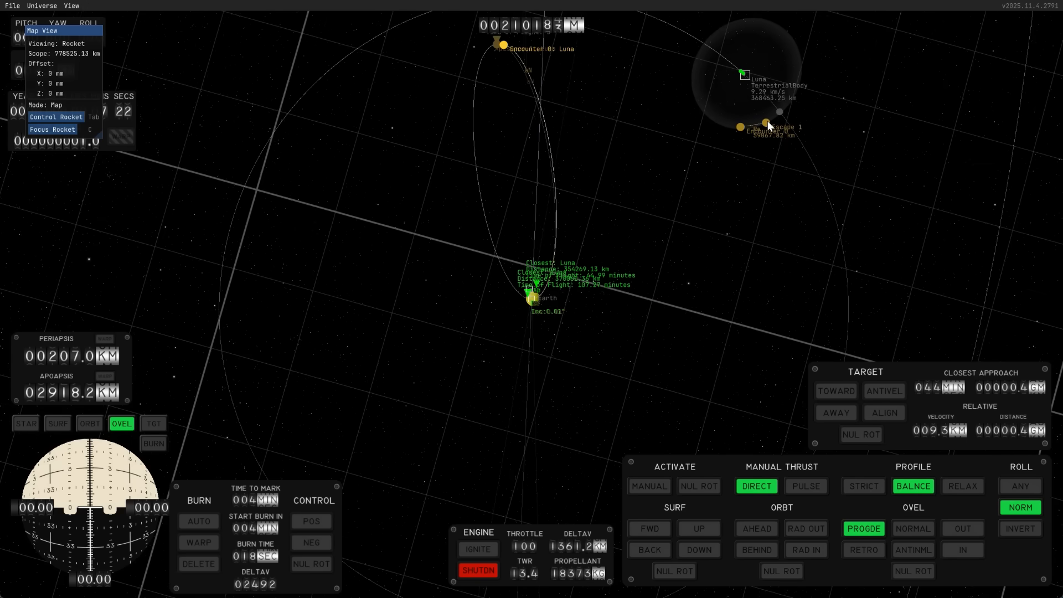
mouse_move(758, 106)
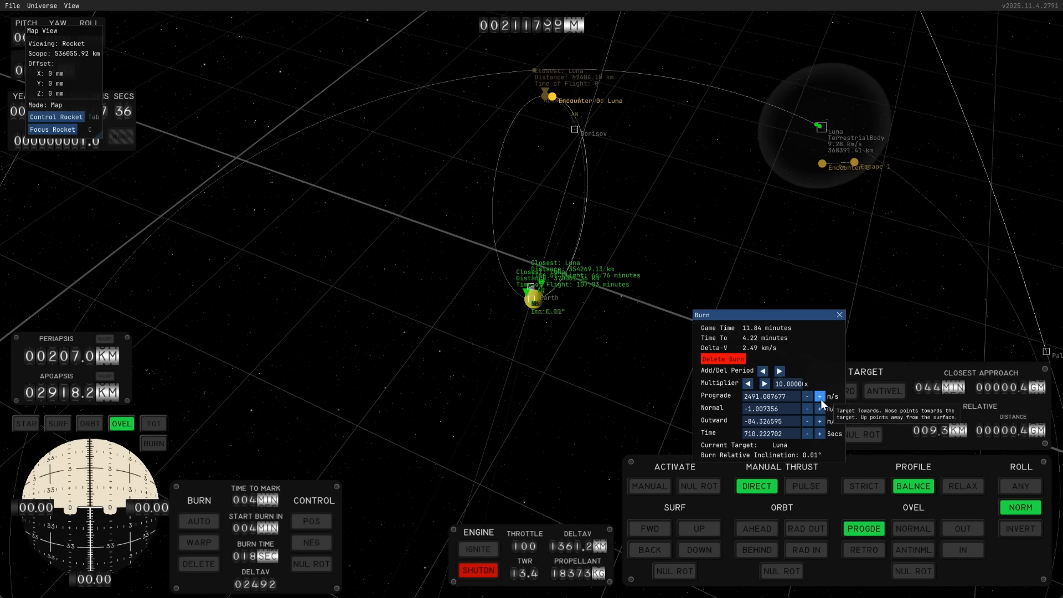
Nudge the planned burn's prograde component up to about 2,512 m/s.
left_click(818, 396)
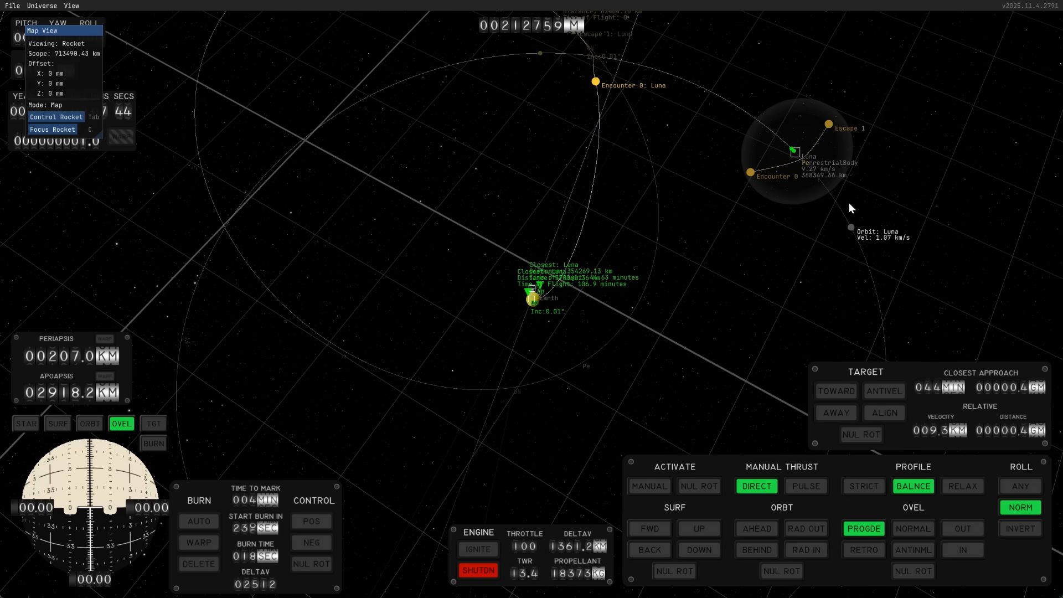
mouse_move(350, 505)
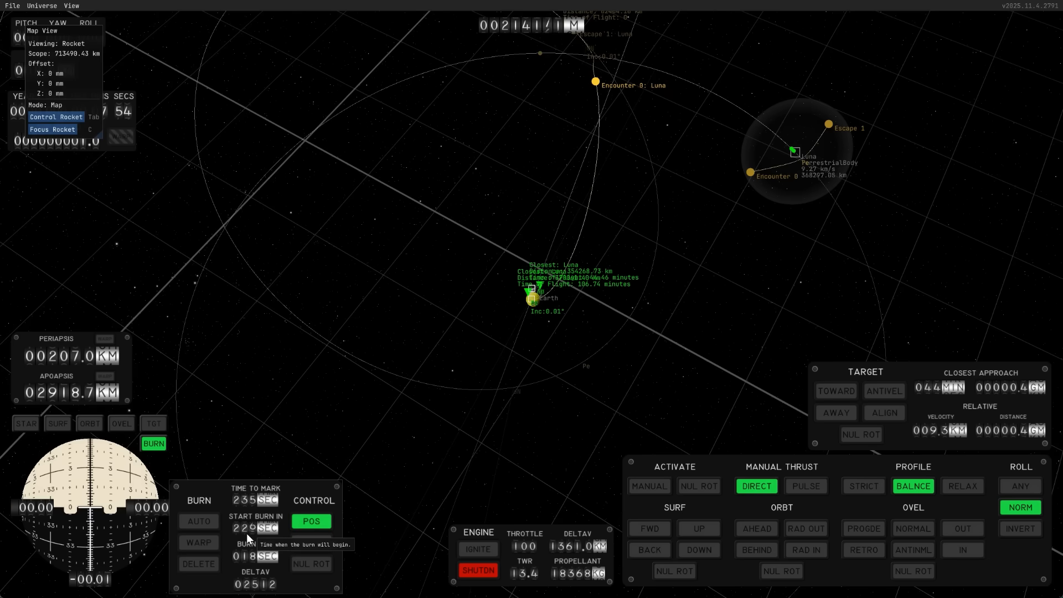
mouse_move(198, 525)
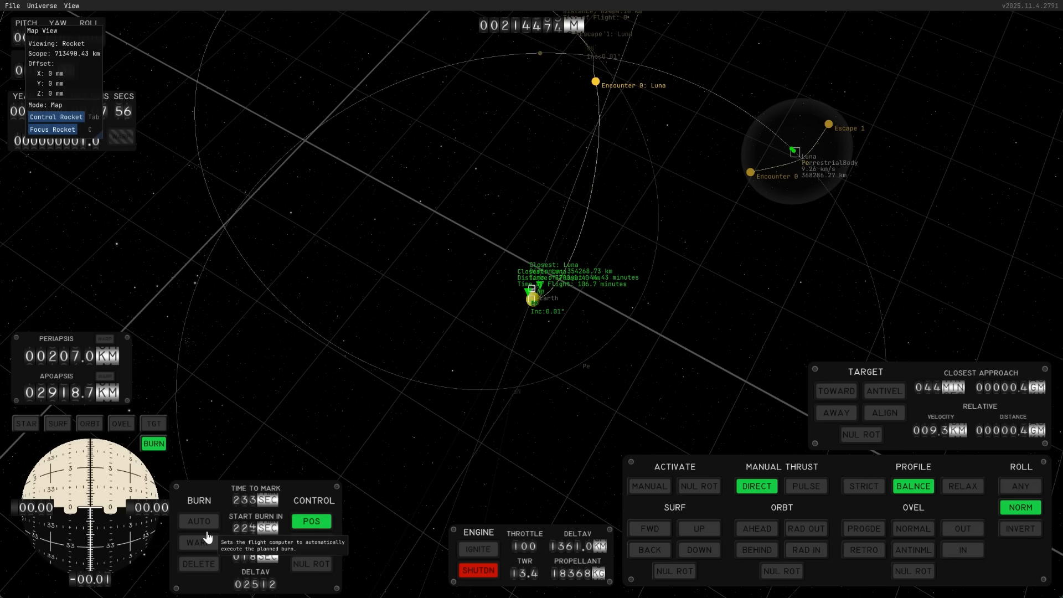
Enable automatic execution of the Luna transfer burn with time warp.
left_click(199, 522)
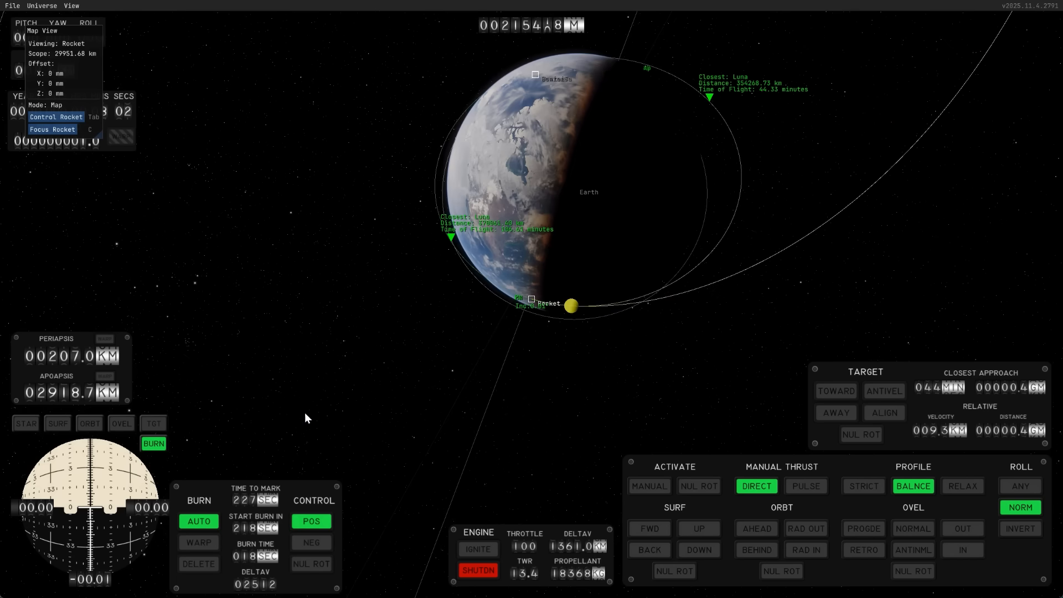
left_click(198, 542)
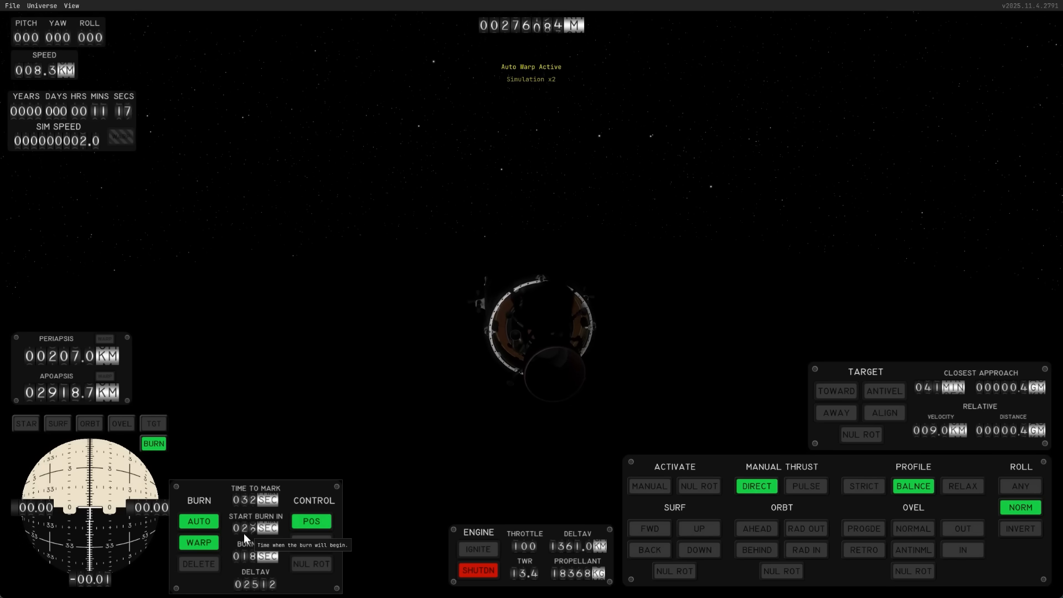
Time-warp ahead until the automatic transfer burn is about to begin.
left_click(199, 543)
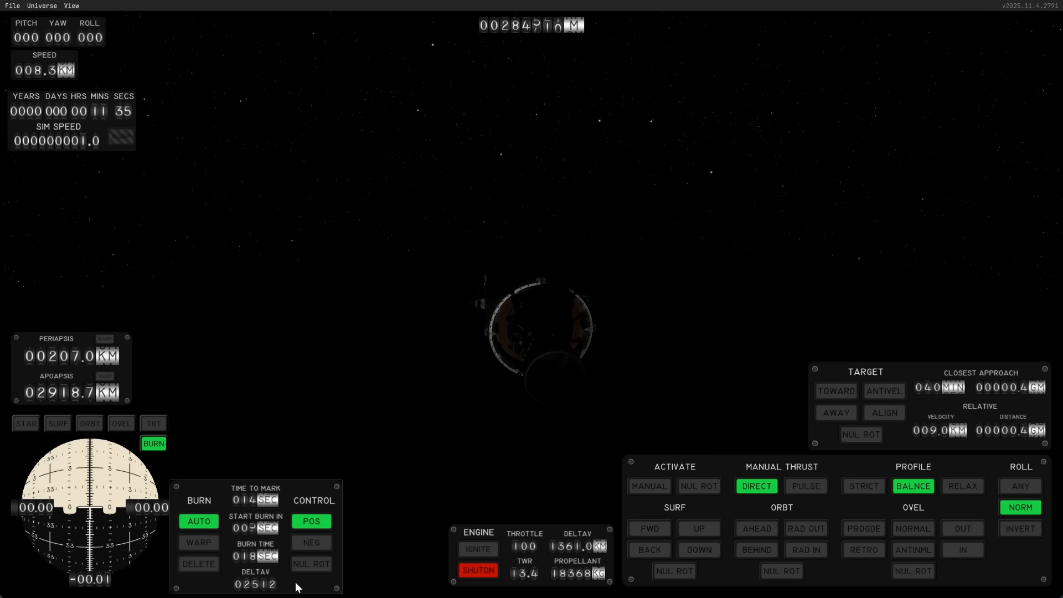
mouse_move(453, 467)
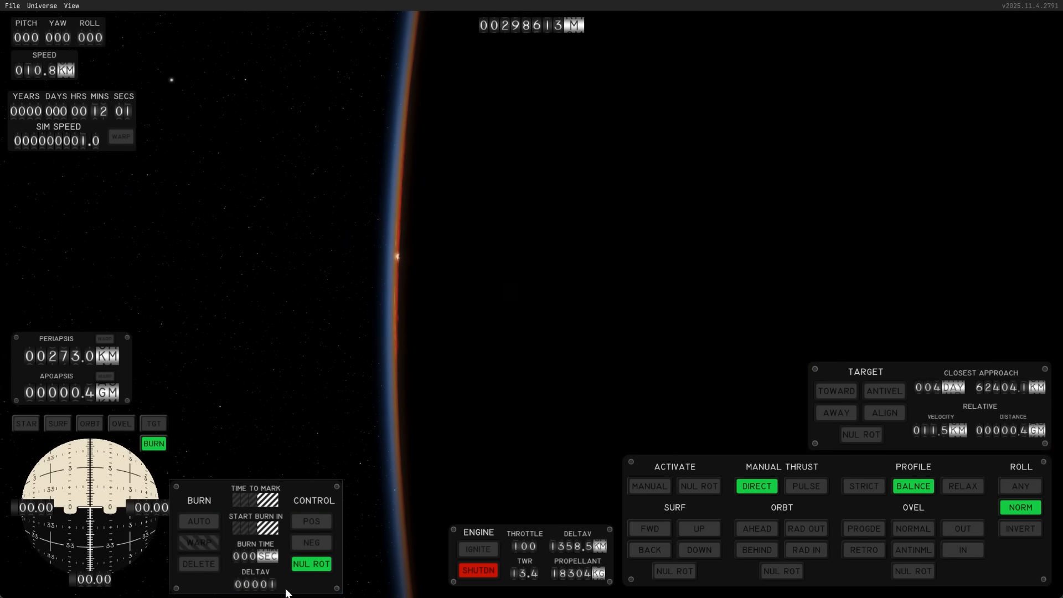
mouse_move(524, 571)
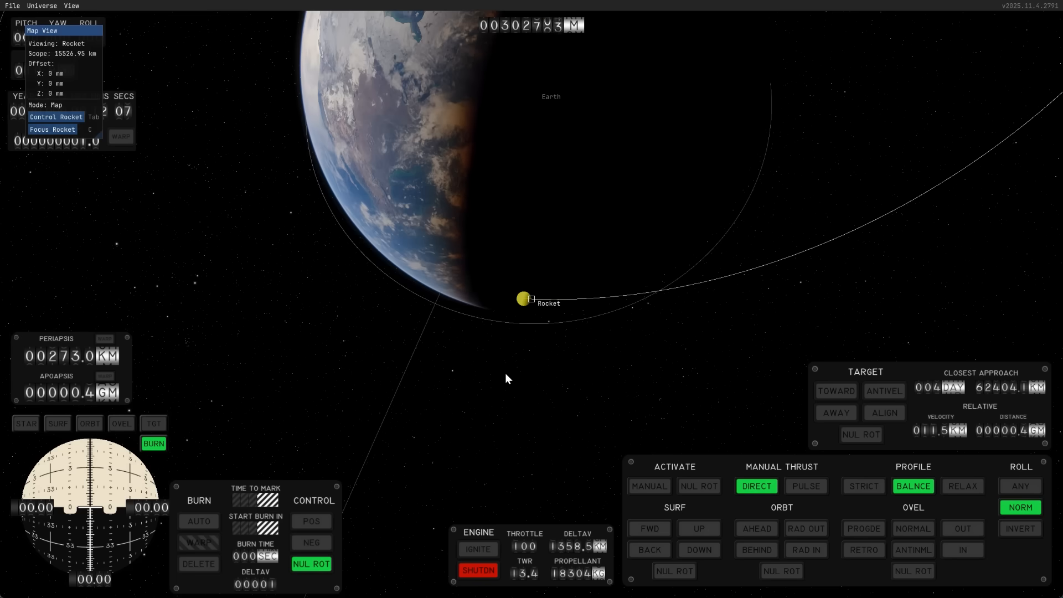
Zoom out the map to view the stretched trajectory away from Earth.
scroll("down", 3)
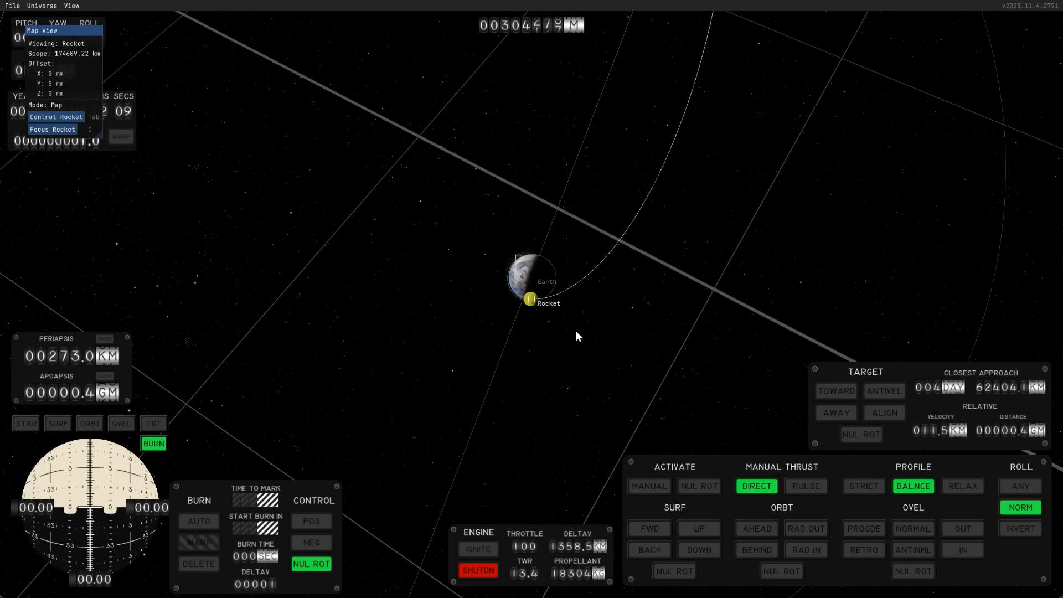
scroll("down", 3)
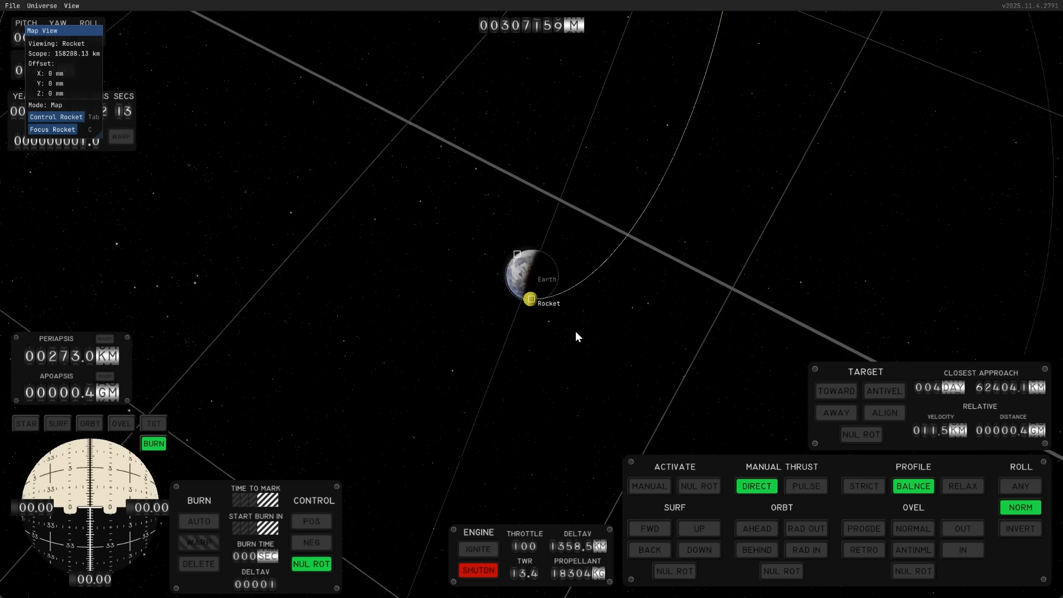
mouse_move(199, 563)
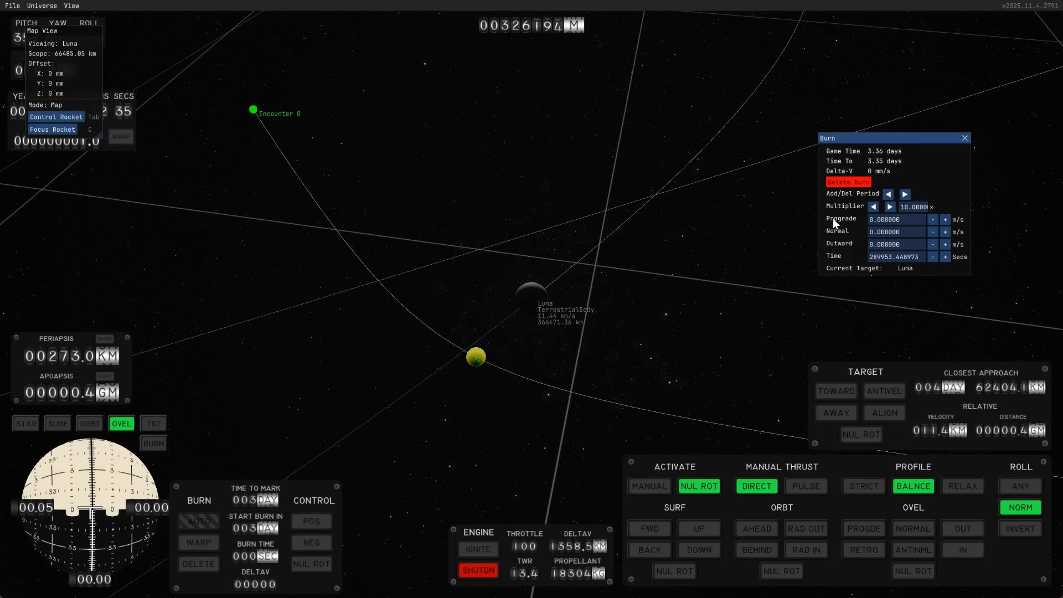
Lower the capture burn's prograde value to about −890 m/s for a lunar orbit.
left_click(932, 219)
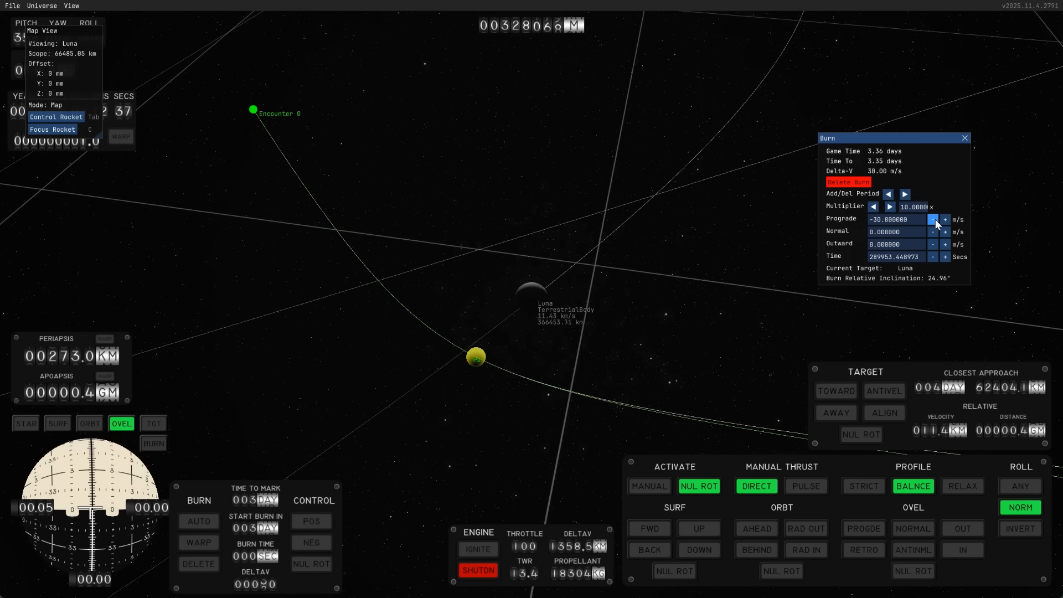
left_click(933, 219)
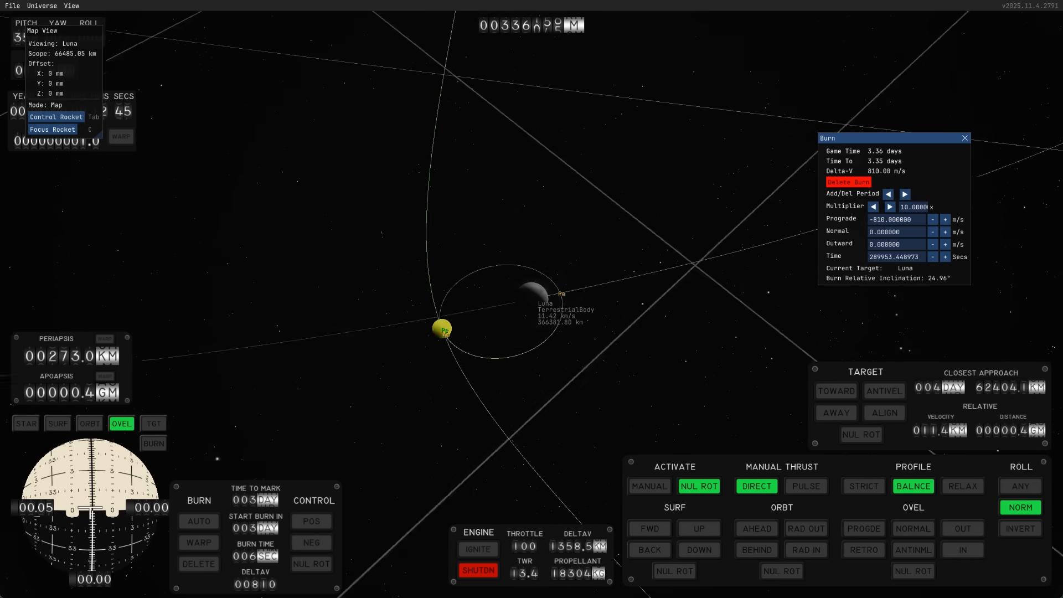
left_click(932, 219)
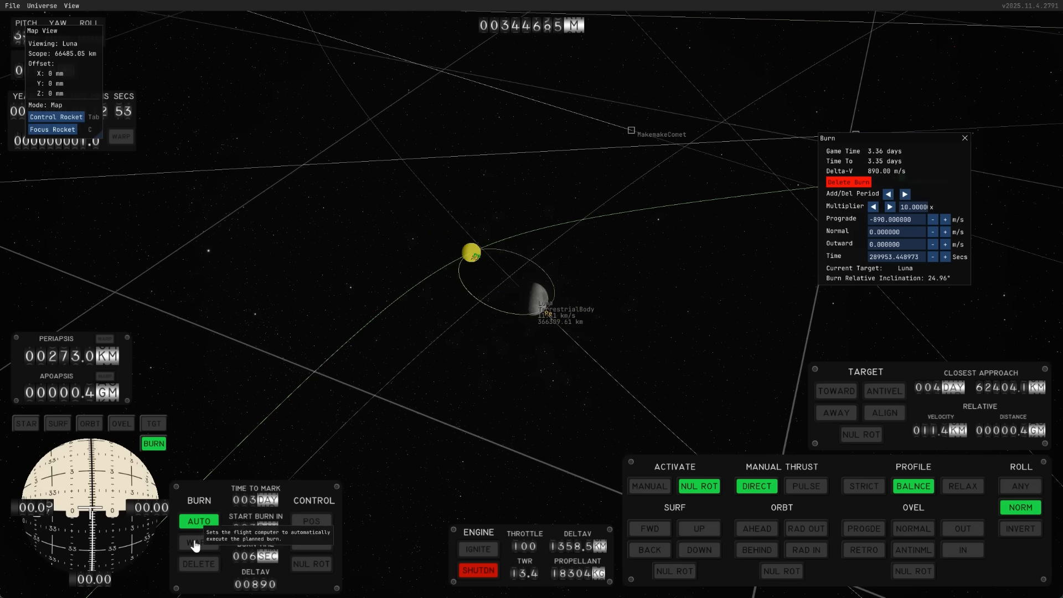
Set the Luna capture burn to execute automatically.
left_click(197, 542)
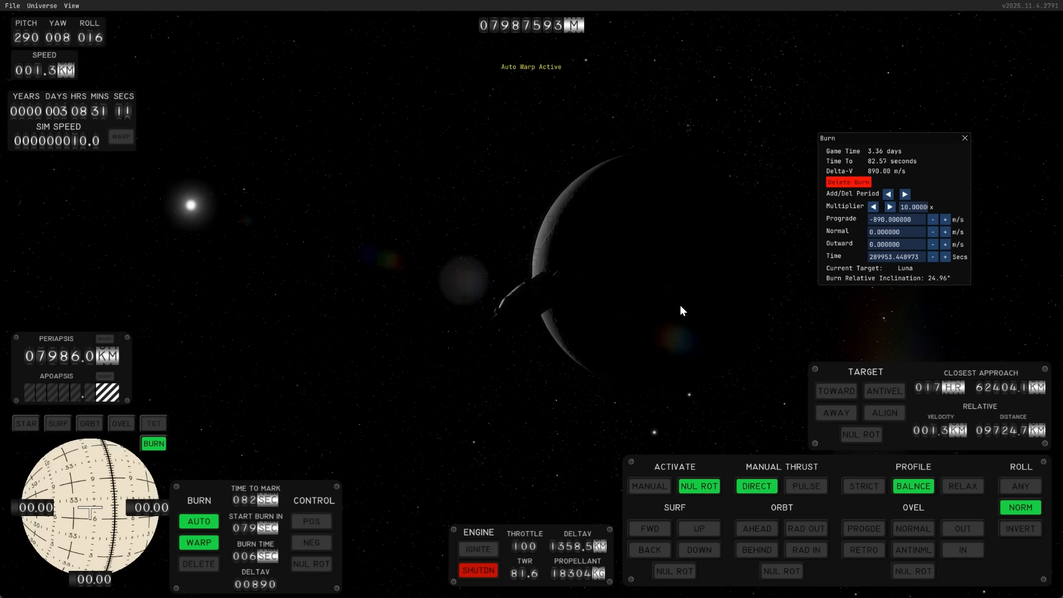
Let the auto capture burn finish into a 238 × 7,991 km Luna orbit, then dismiss the Burn window.
left_click(311, 521)
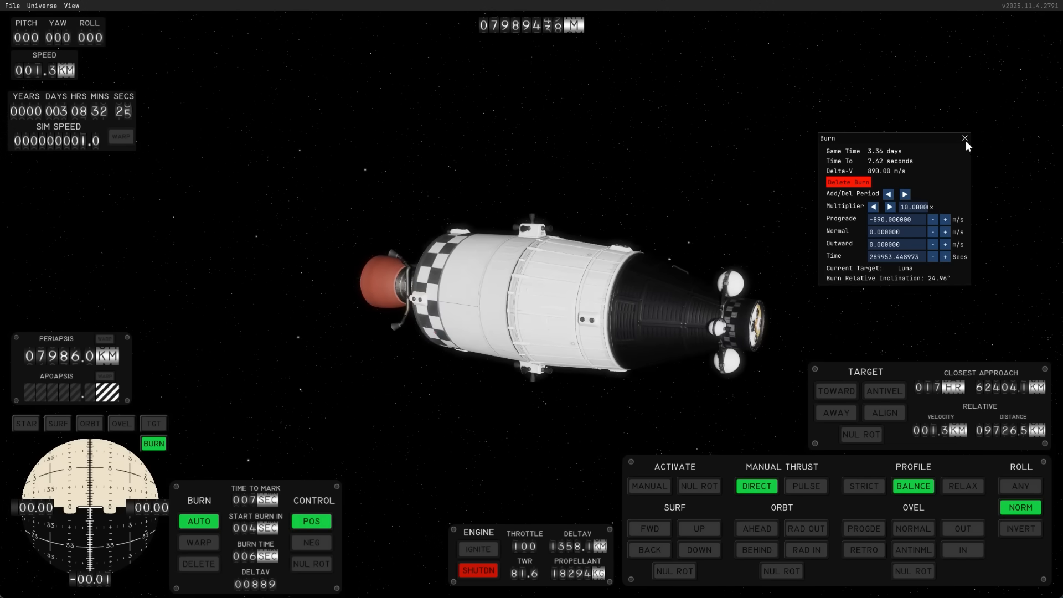
left_click(963, 138)
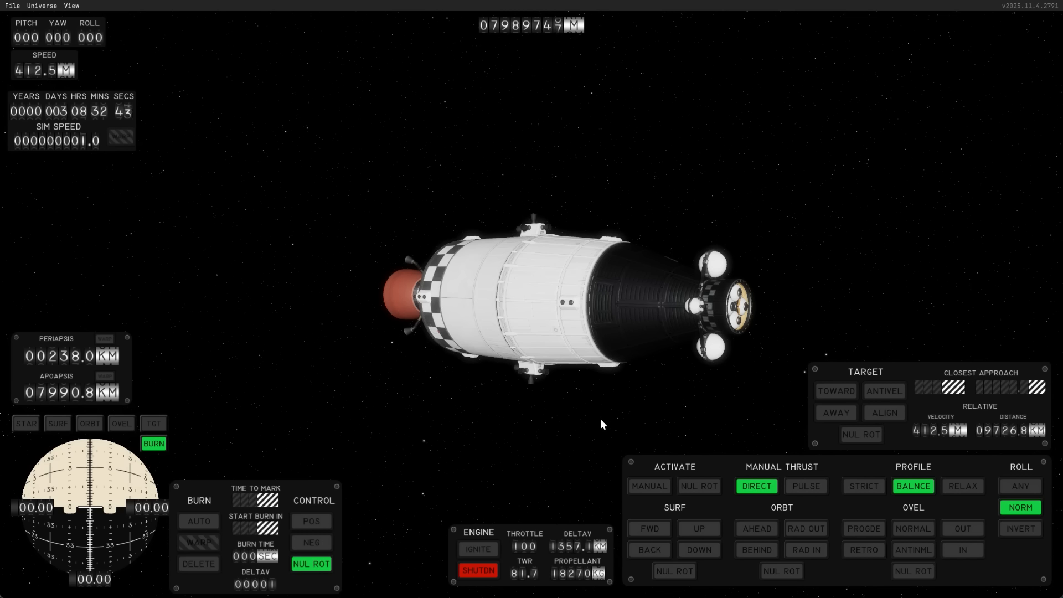
mouse_move(604, 409)
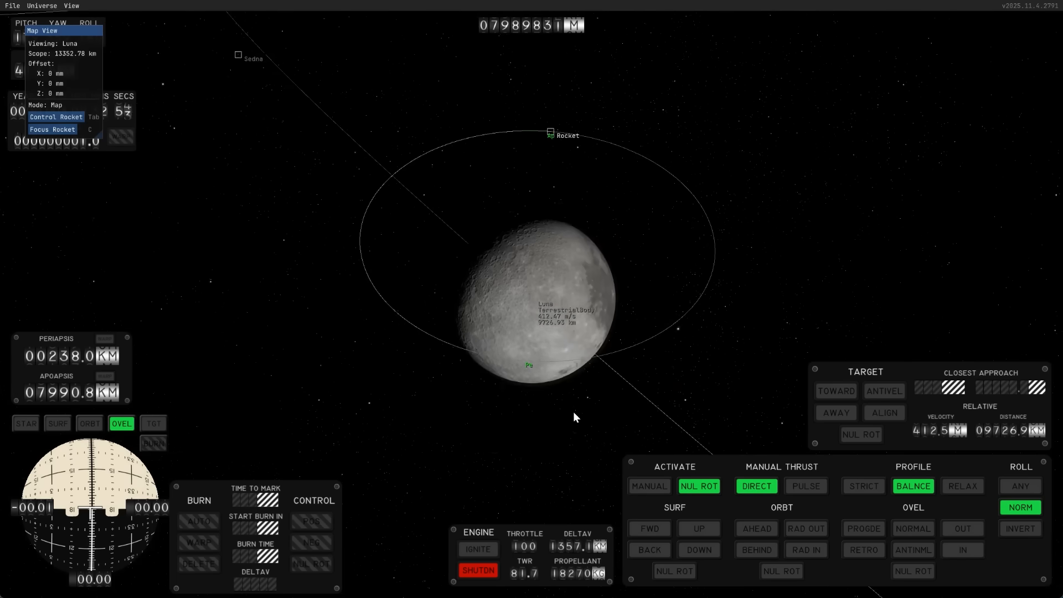
Zoom the map in on Luna and the rocket's new elliptical orbit.
scroll("up", 3)
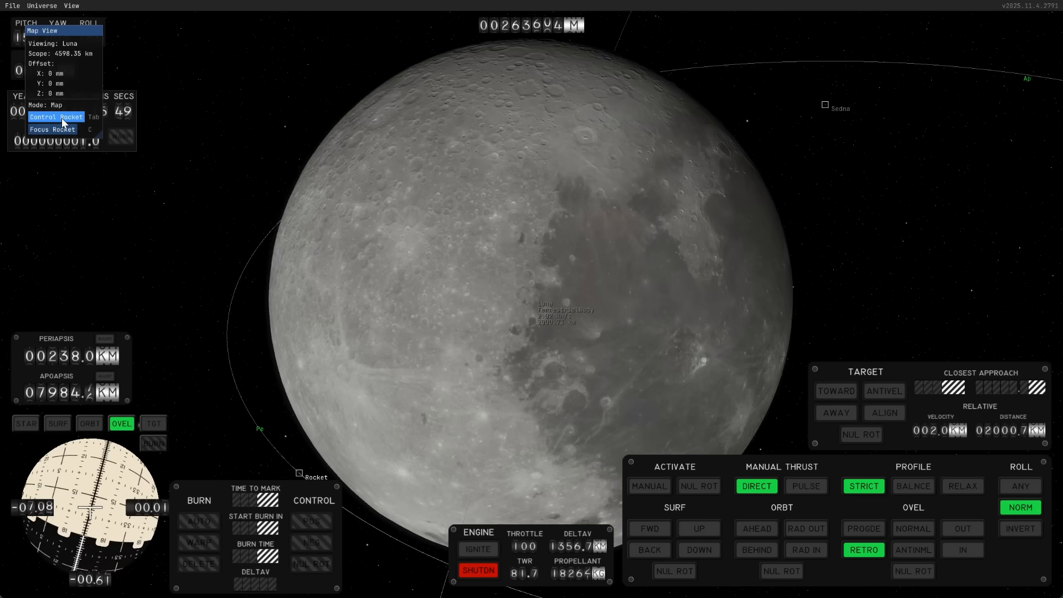
Take control of the rocket and ignite a retrograde burn, cutting apoapsis to about 318 km.
left_click(55, 116)
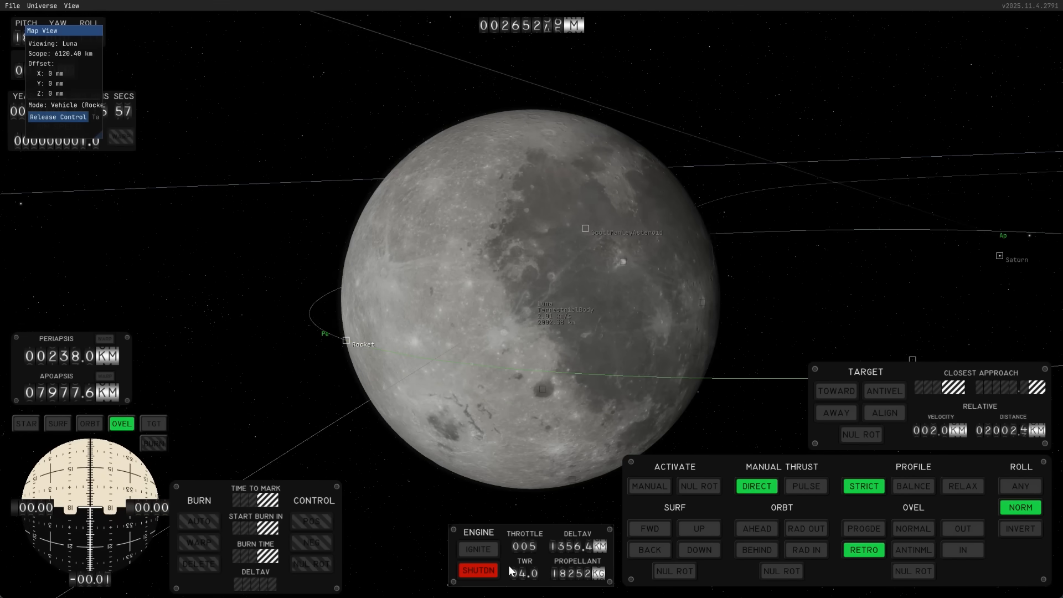
left_click(477, 549)
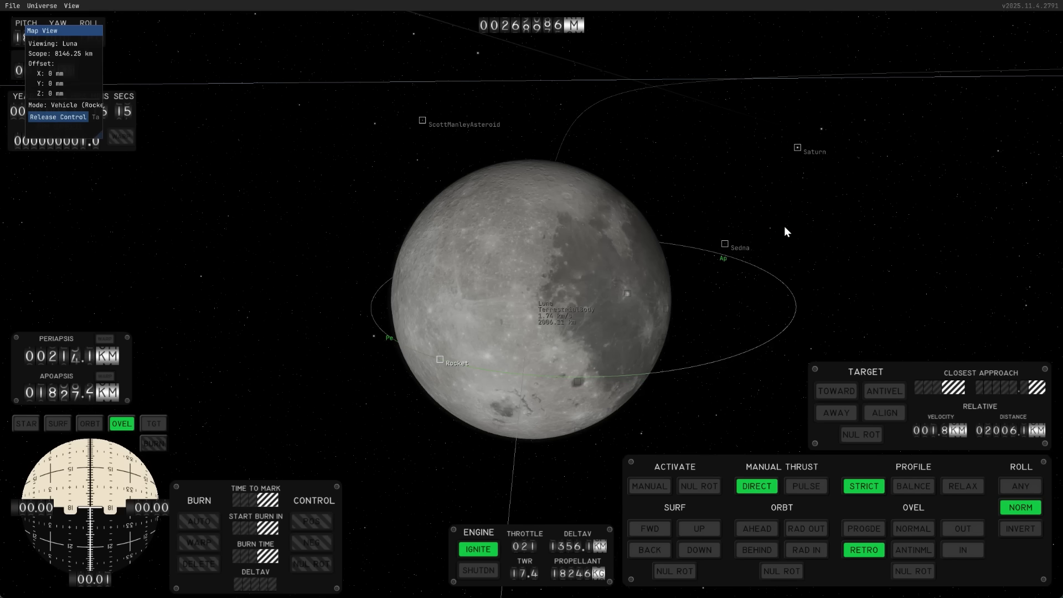
left_click(89, 423)
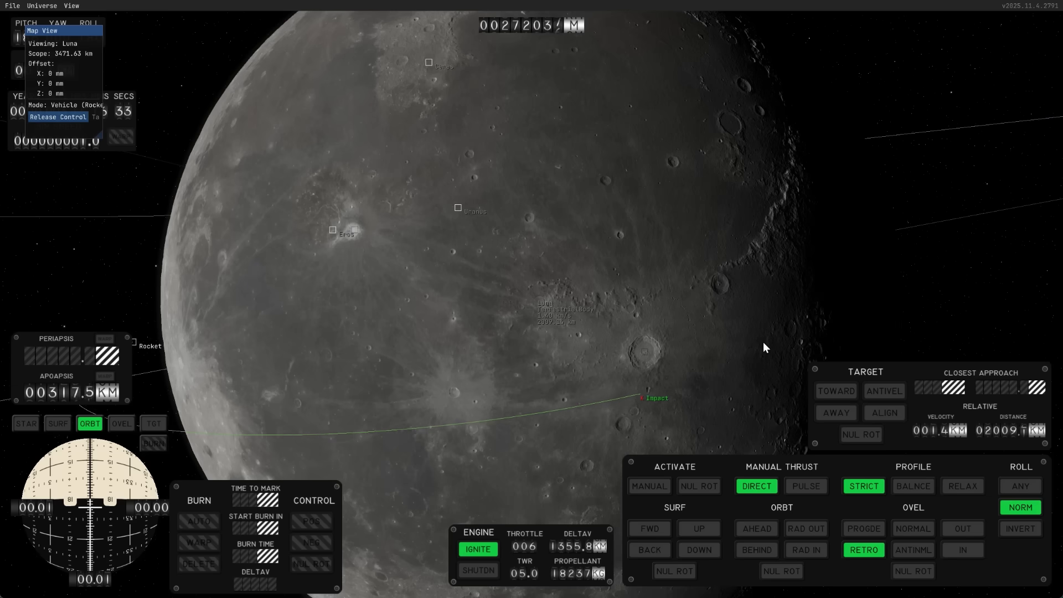
Shut down the engine once the retrograde burn puts the path onto a Luna impact.
left_click(478, 549)
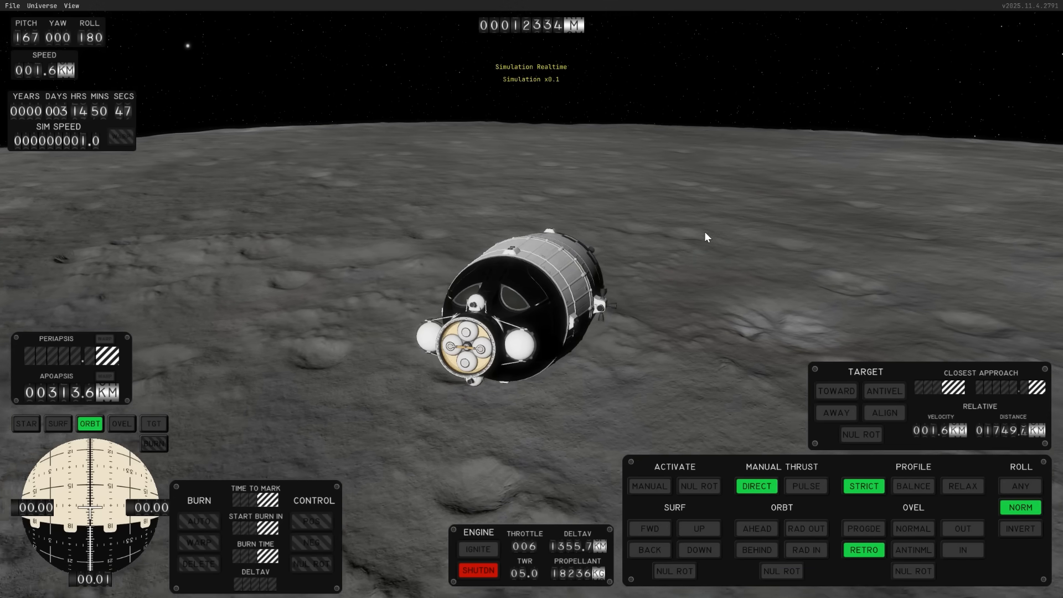
Reignite with SURF reference to brake to about 436 m/s, 3 km above Luna.
left_click(477, 549)
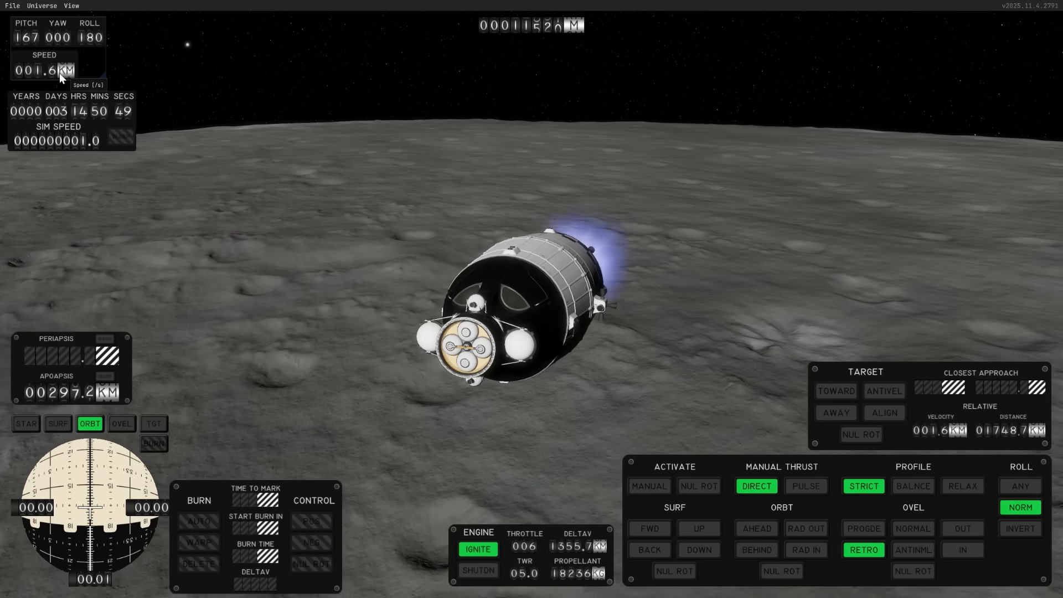
left_click(58, 423)
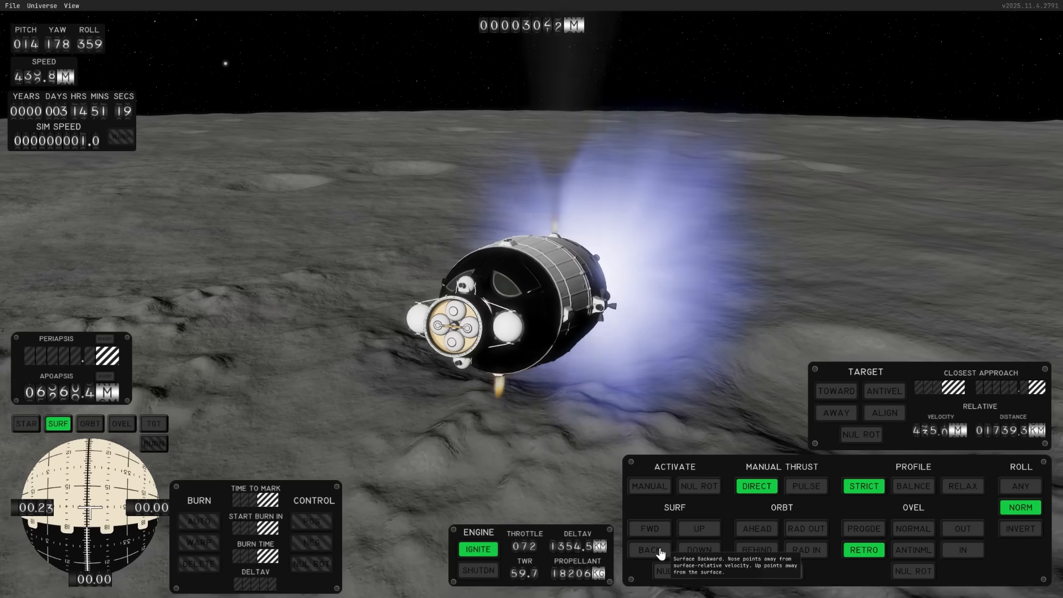
Hold SURF BACK attitude and throttle down to hover about 6 m above Luna.
left_click(648, 550)
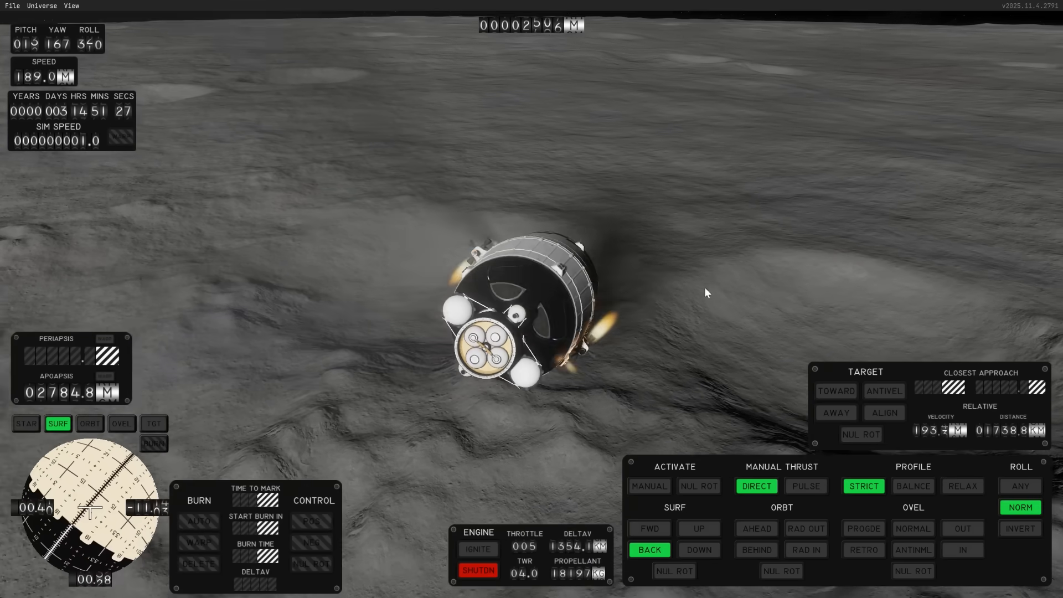
mouse_move(648, 549)
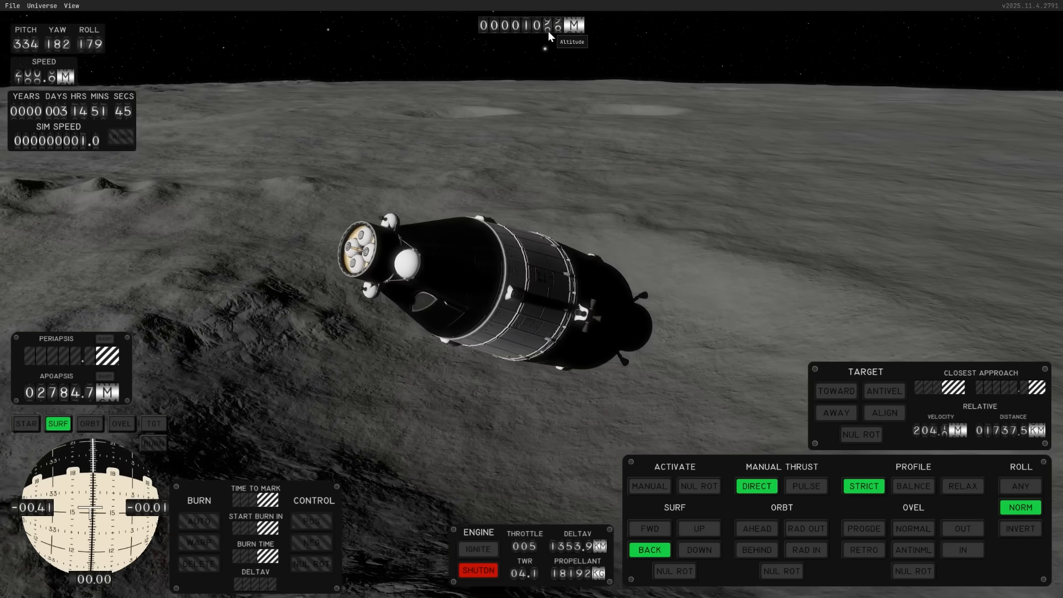
left_click(477, 549)
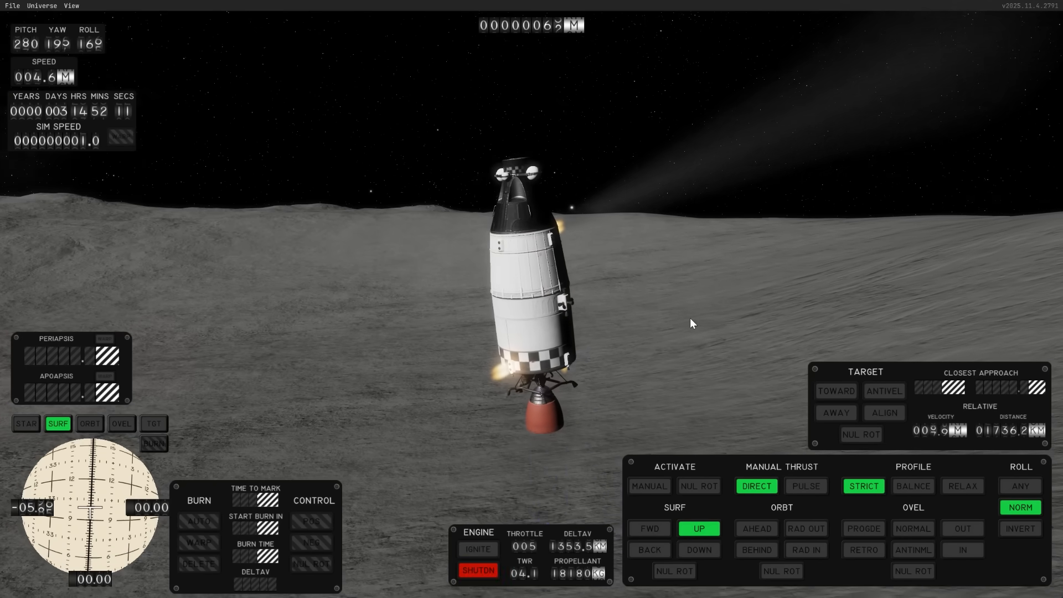
Toggle the engine on and off to settle the rocket onto Luna at 0.3 m/s.
left_click(477, 549)
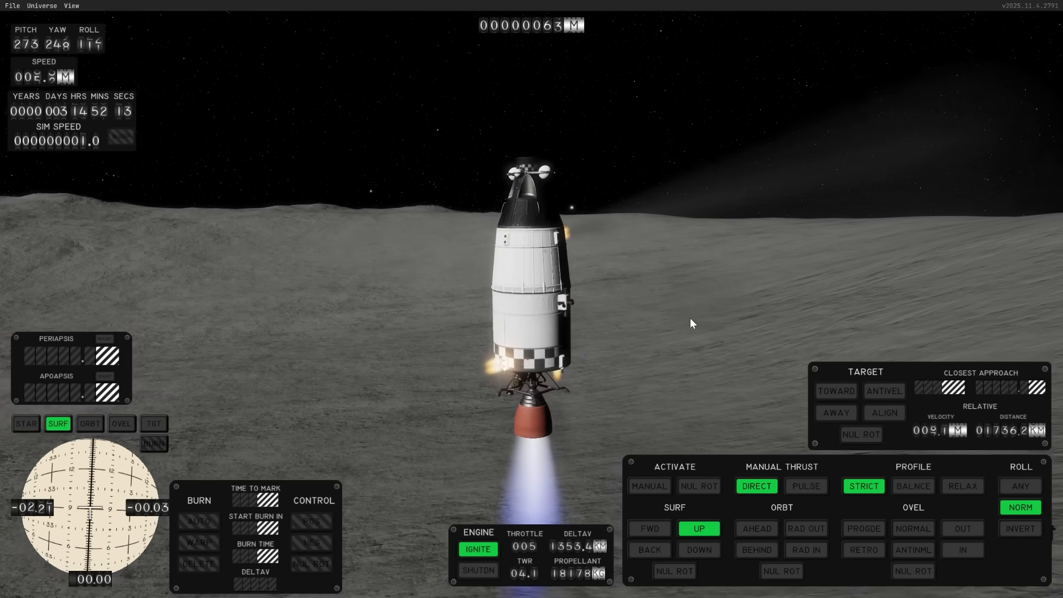
left_click(477, 549)
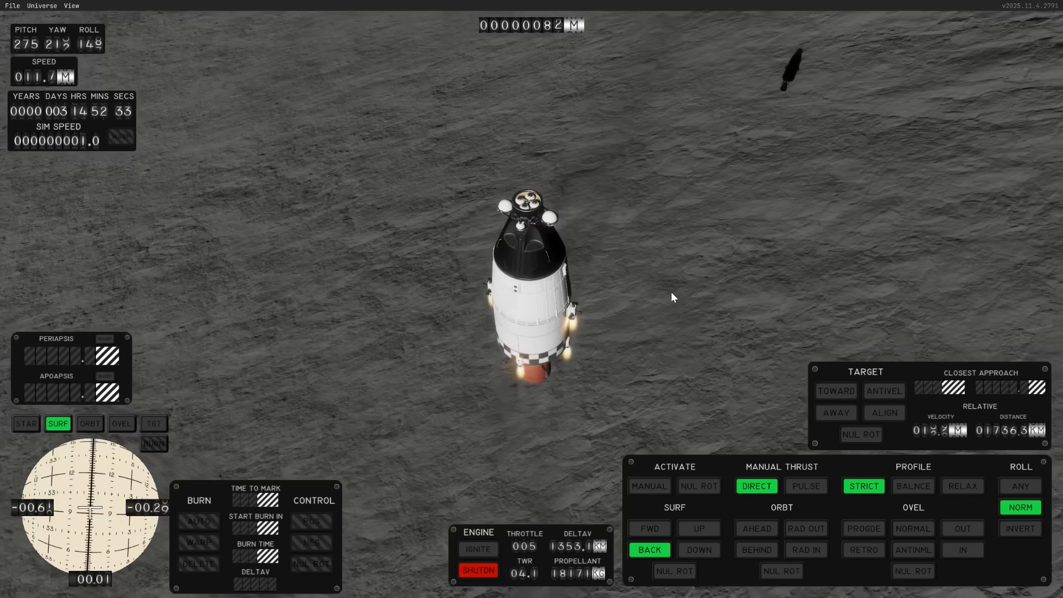
left_click(477, 549)
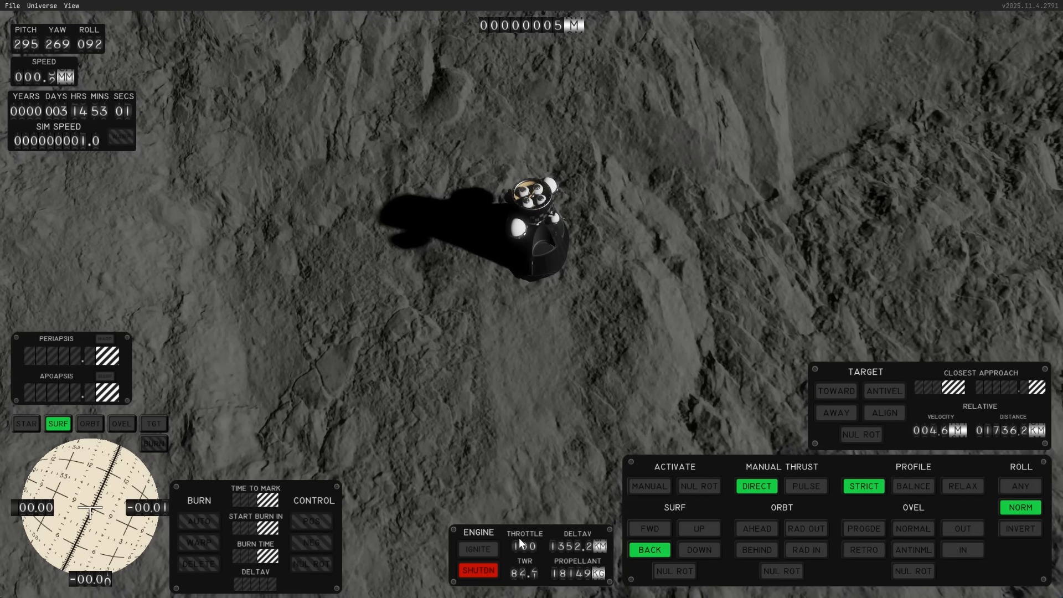
Lift off from Luna at full throttle, climbing prograde past about 26 km.
left_click(477, 549)
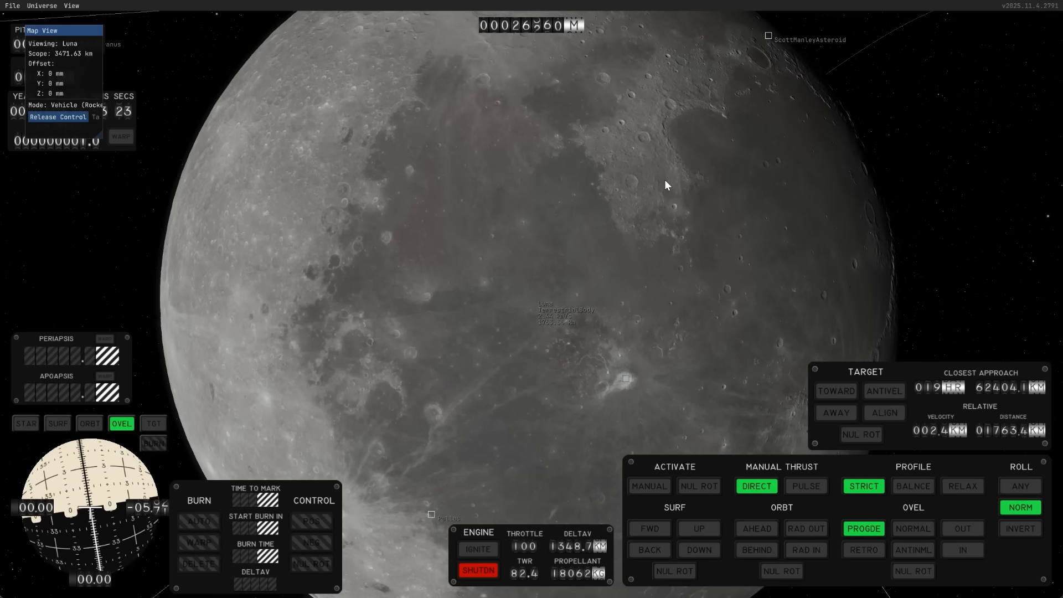
Open the View menu's Debug submenu to reach Show Set Orbit Debug.
left_click(72, 5)
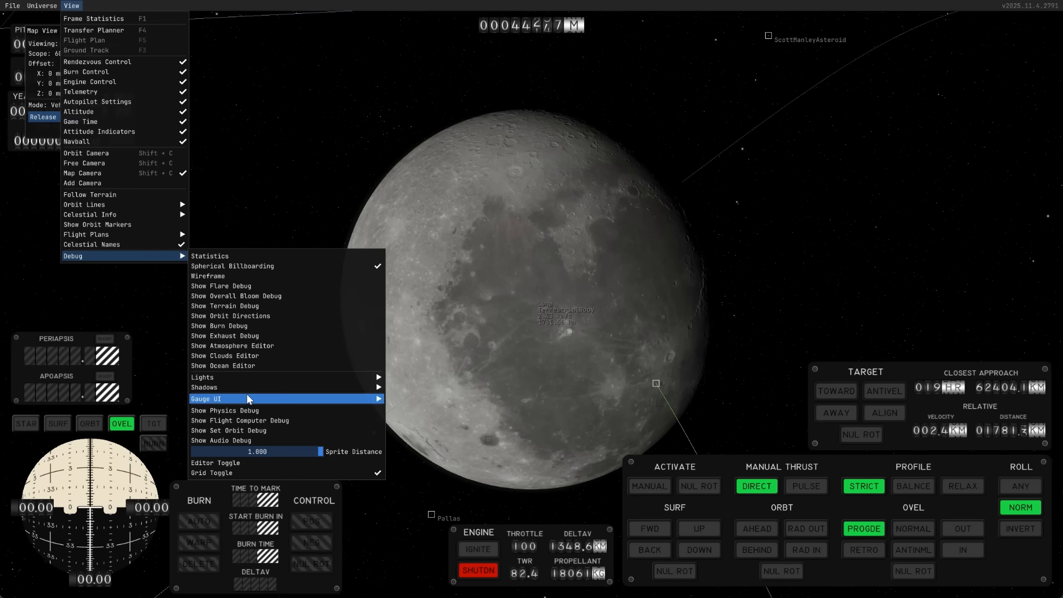
mouse_move(230, 472)
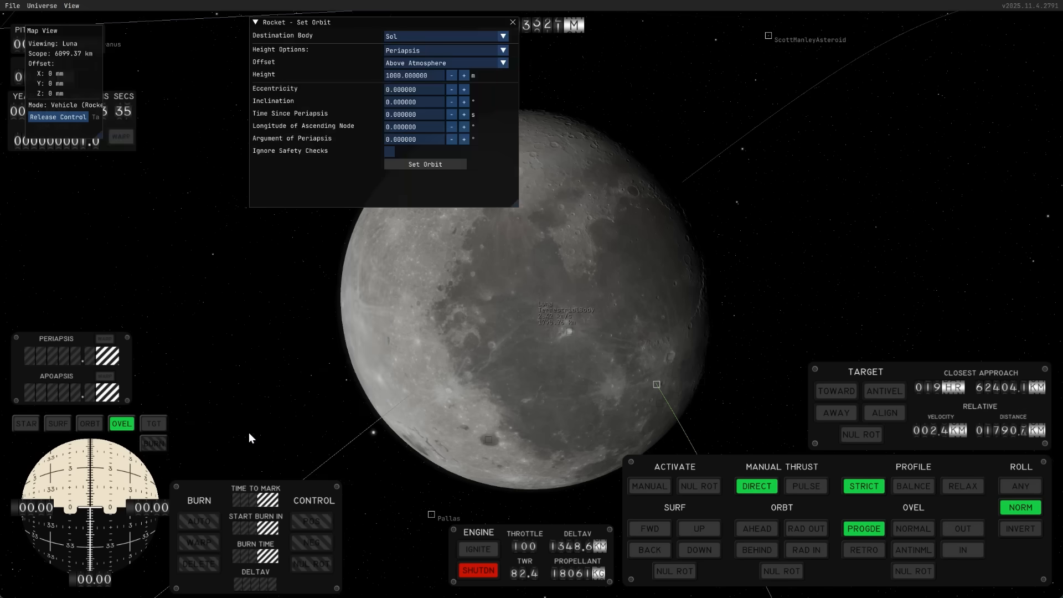
Set Destination Body to Io and Height to 100018, apply Set Orbit, and close the dialog.
left_click(444, 36)
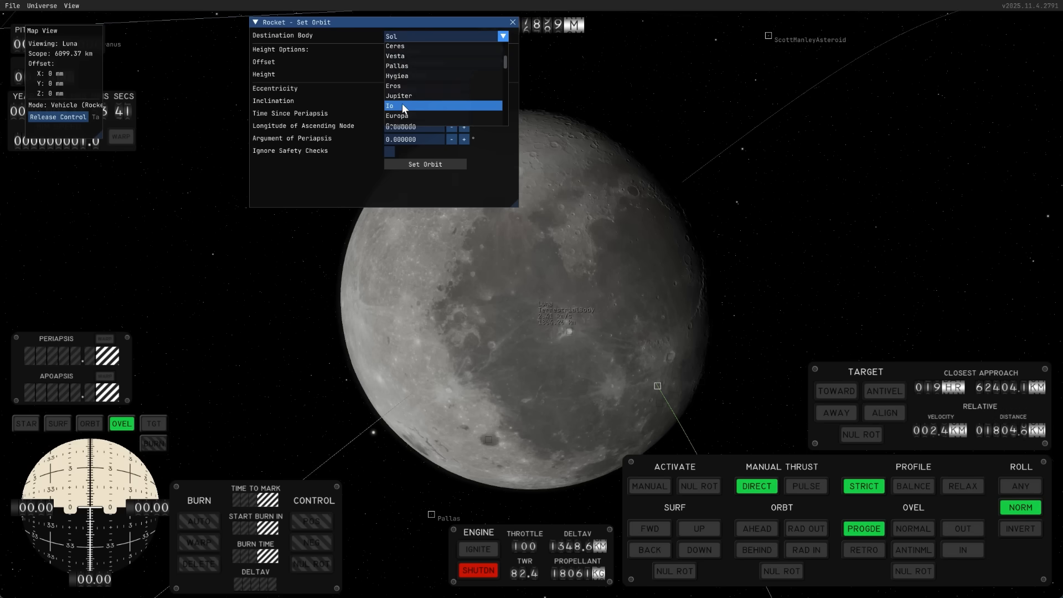
left_click(390, 105)
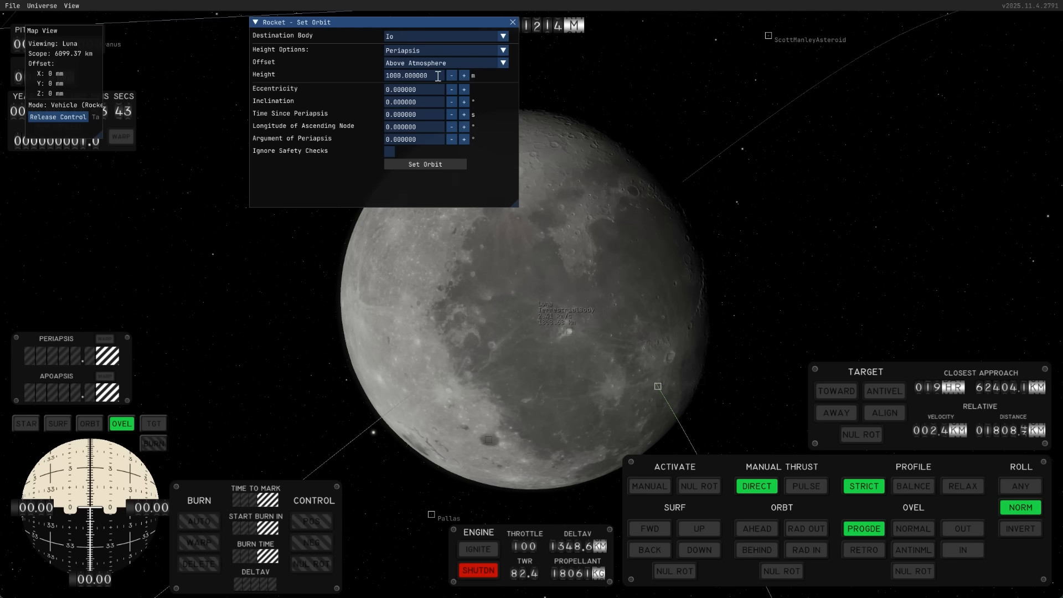
left_click(464, 75)
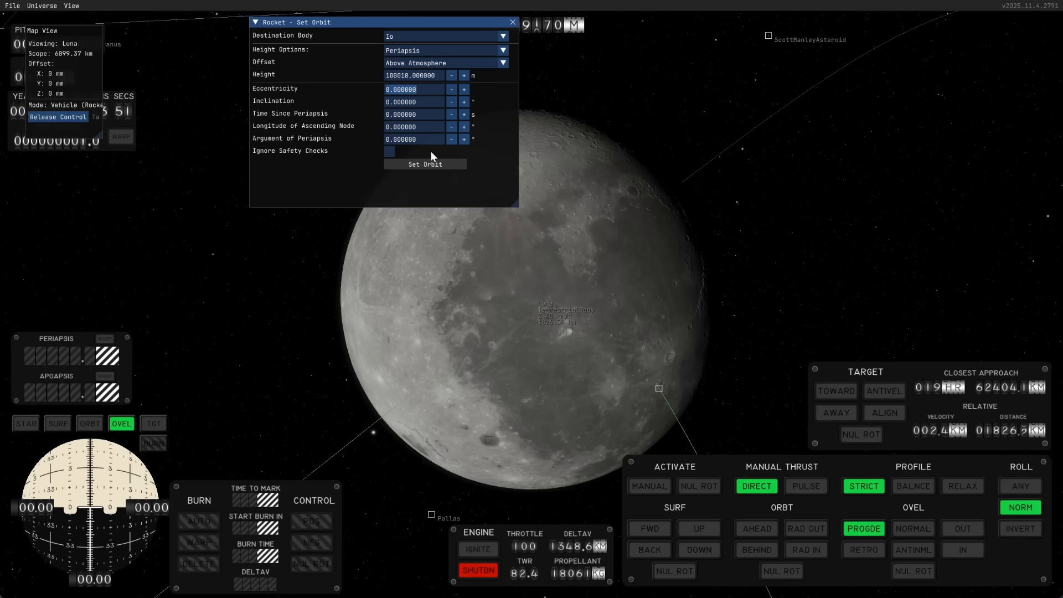
left_click(89, 423)
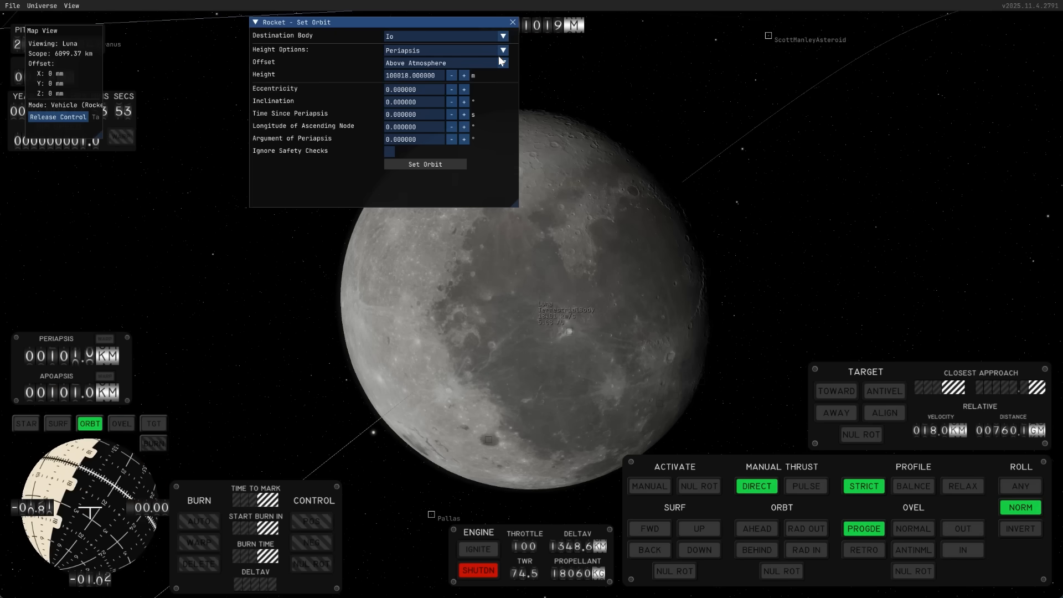
left_click(511, 21)
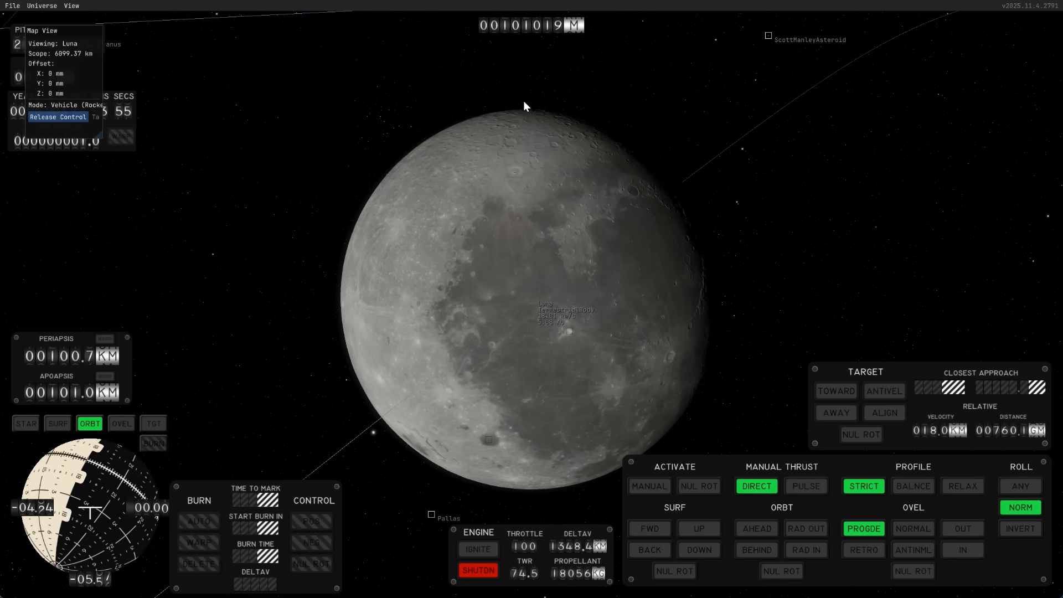